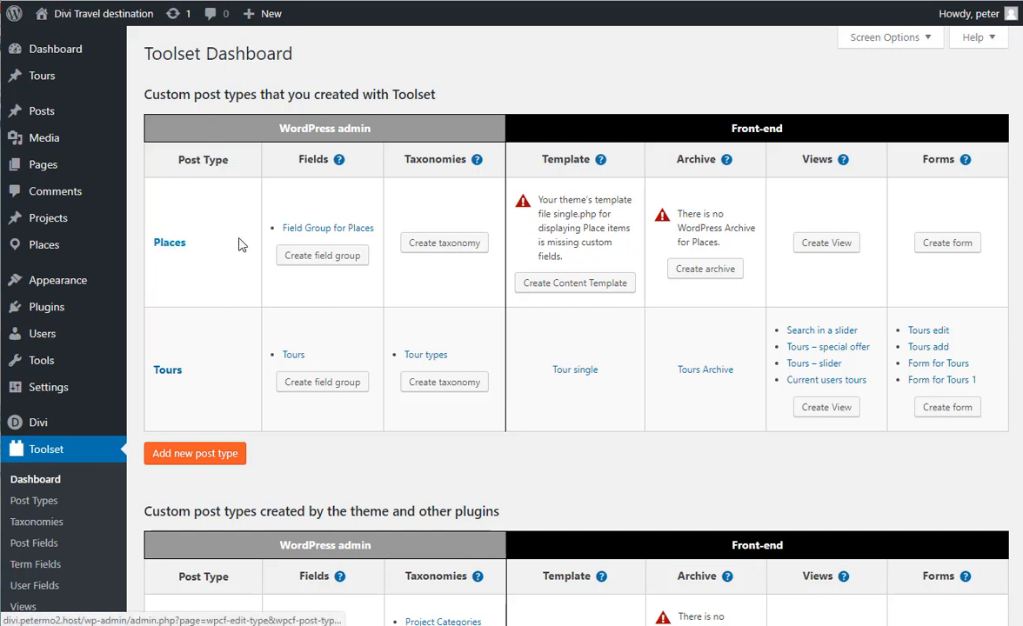
mouse_move(327, 226)
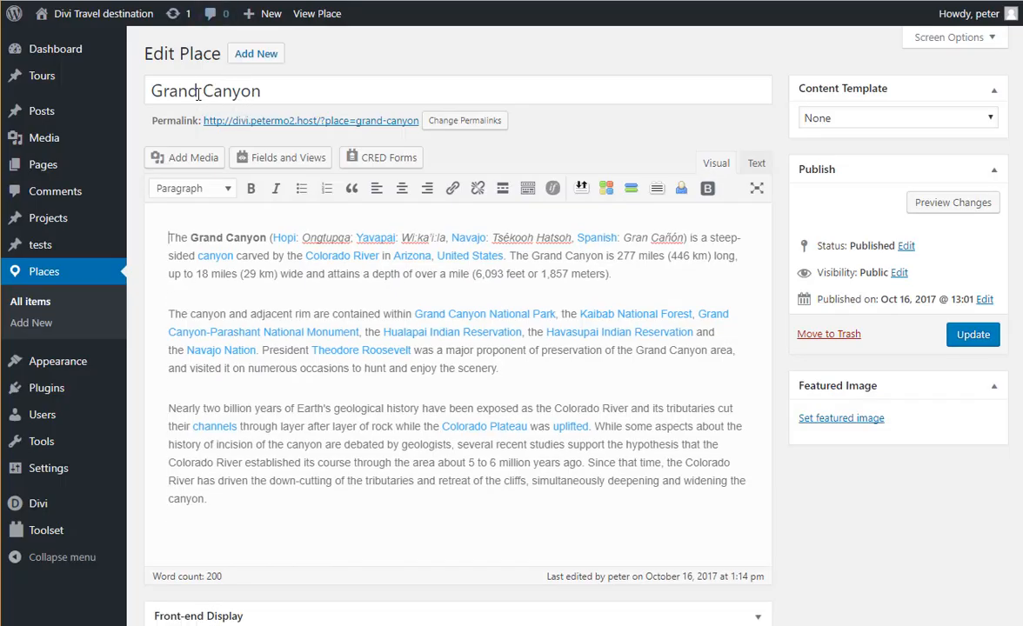
Review the Grand Canyon place's field group, then view the place on the live site
scroll(down, 3)
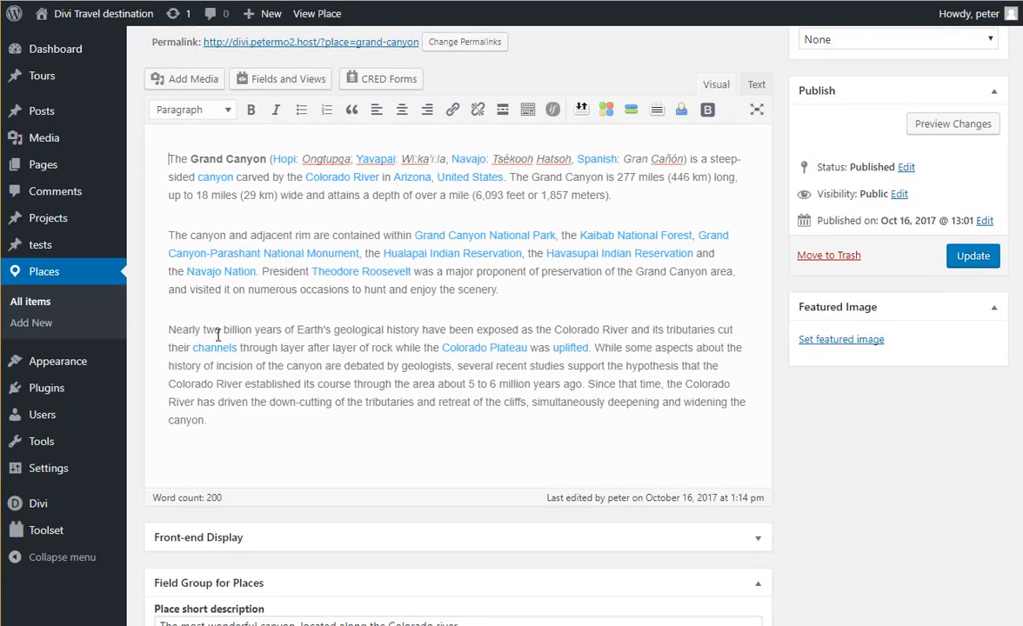
scroll(down, 3)
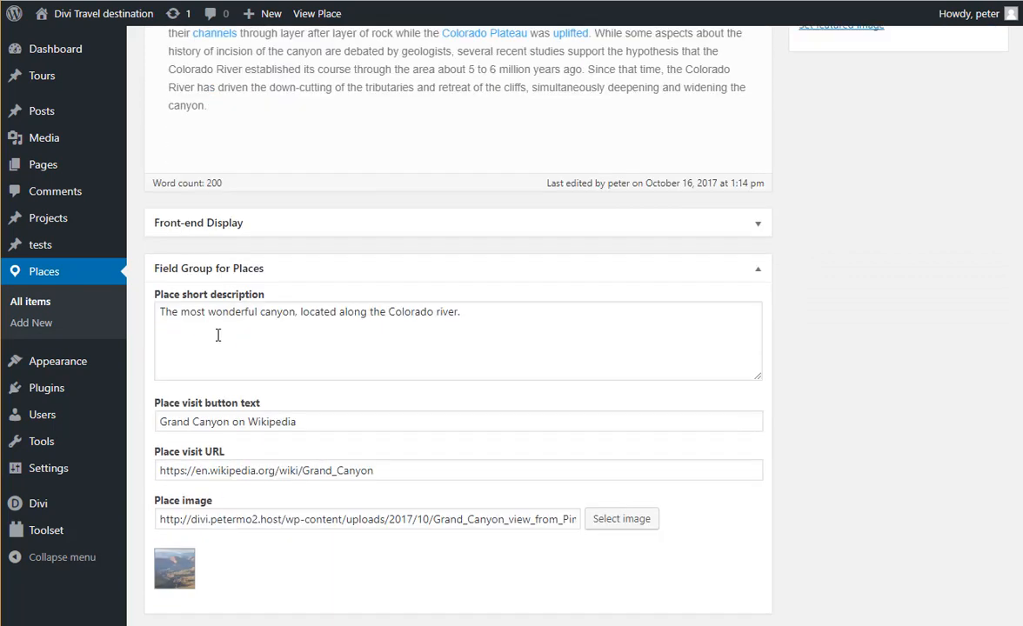
mouse_move(264, 376)
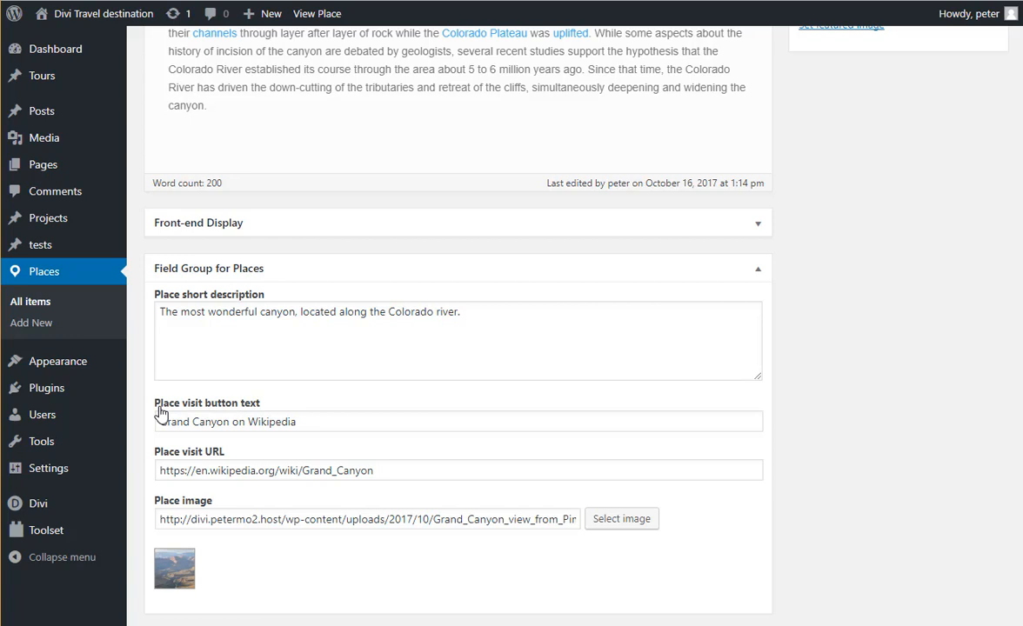
mouse_move(225, 419)
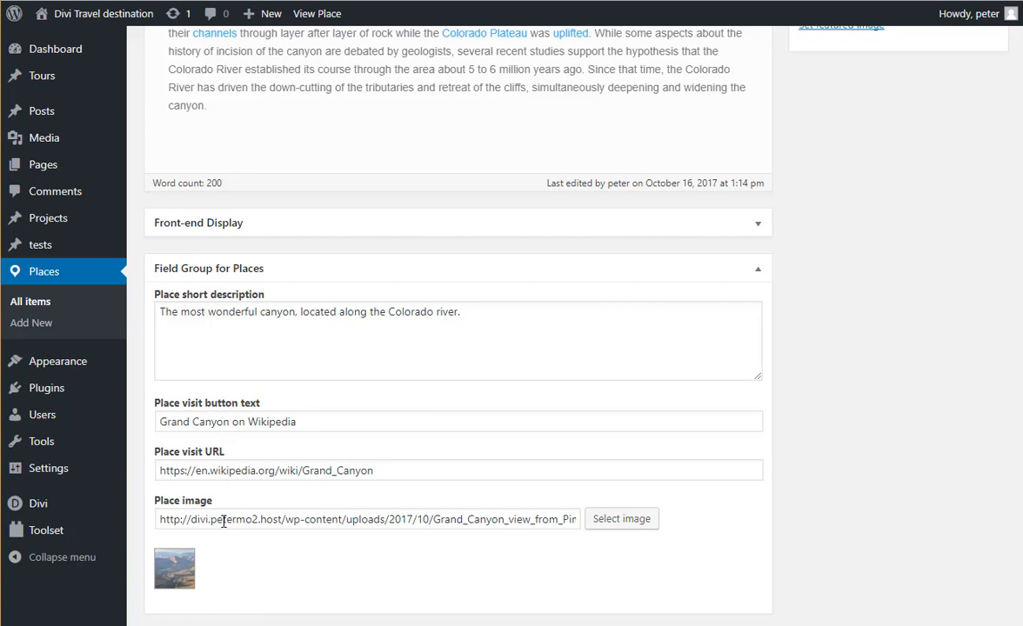
mouse_move(421, 379)
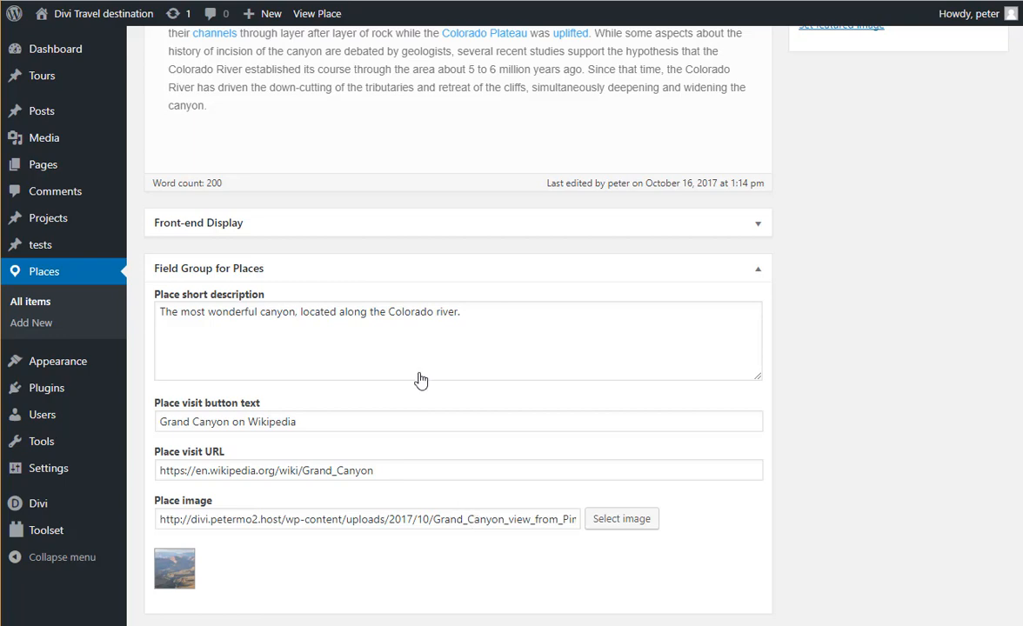
scroll(up, 3)
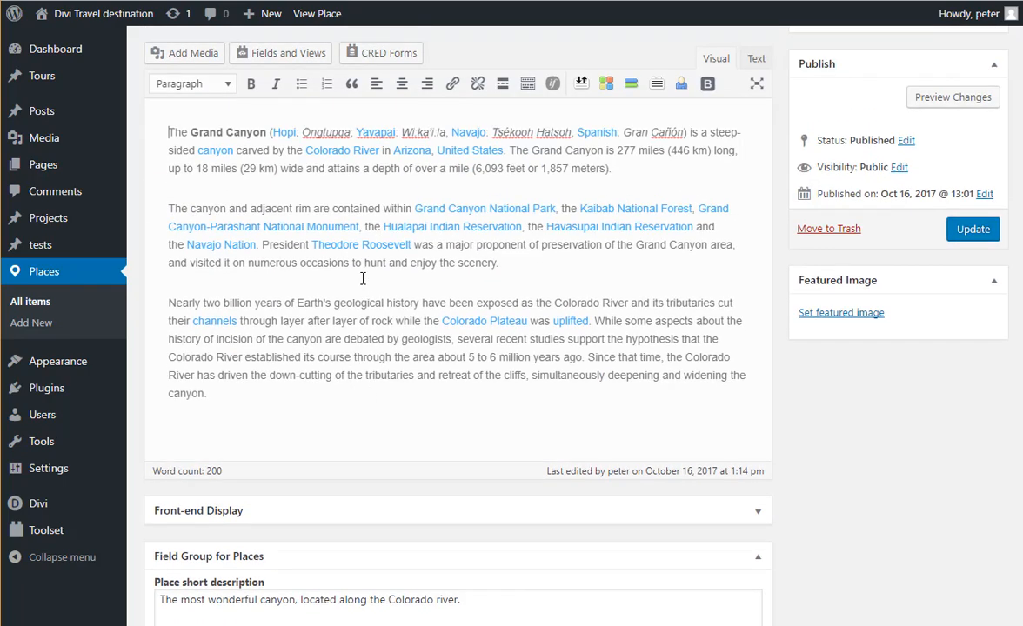
click(317, 14)
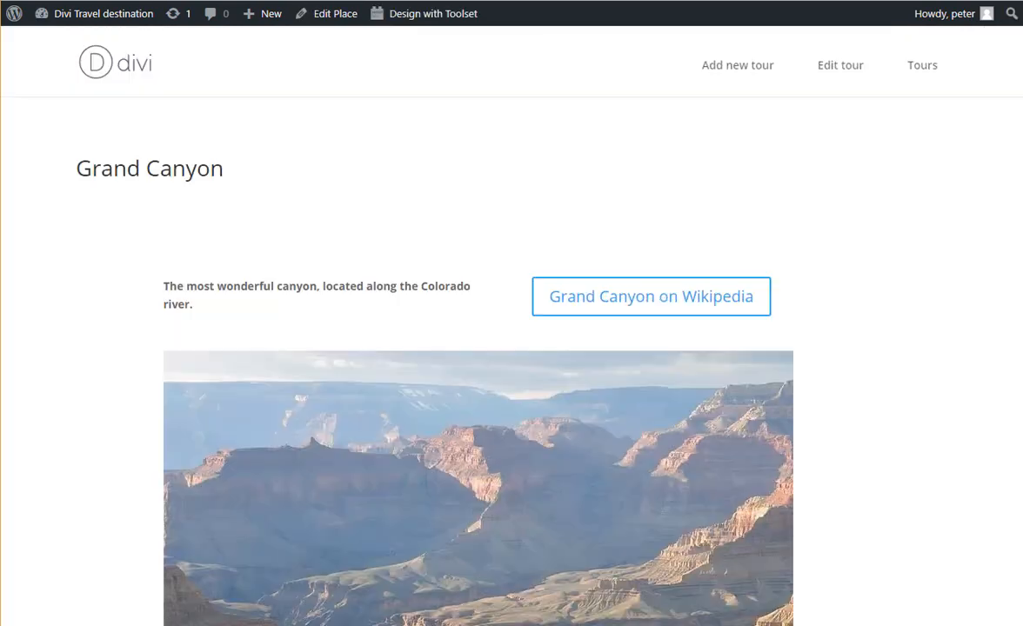
scroll(down, 3)
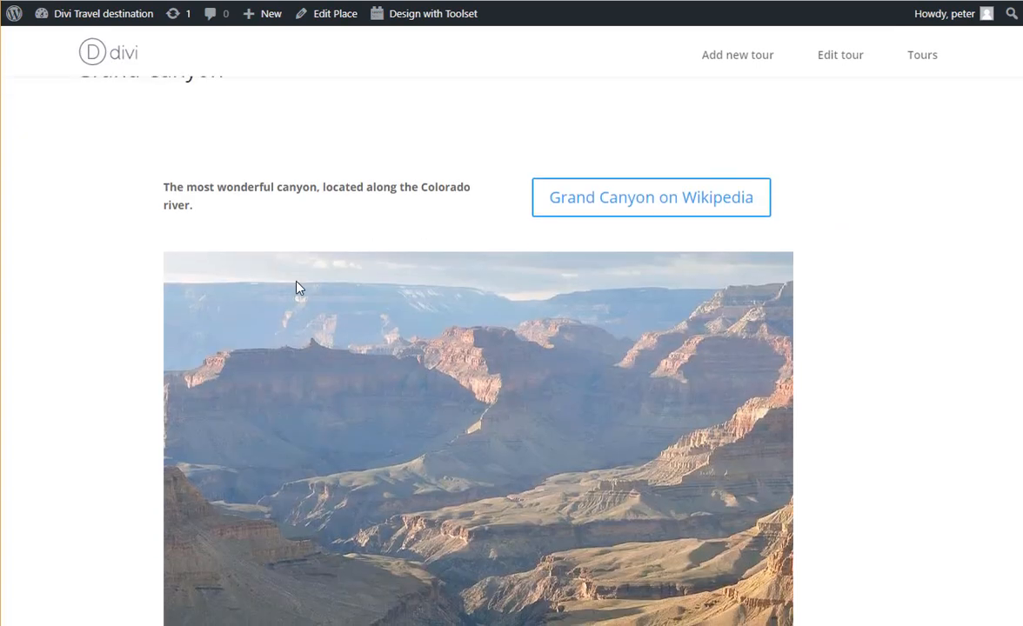
mouse_move(146, 50)
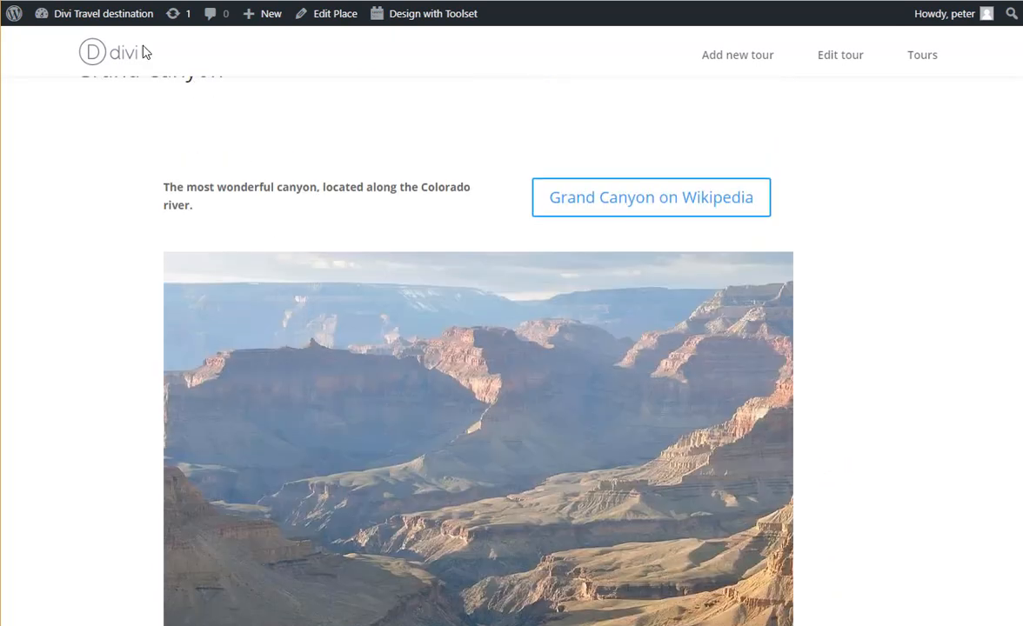
From the Toolset Dashboard create a content template for Places and switch it to Divi Builder editing
click(425, 14)
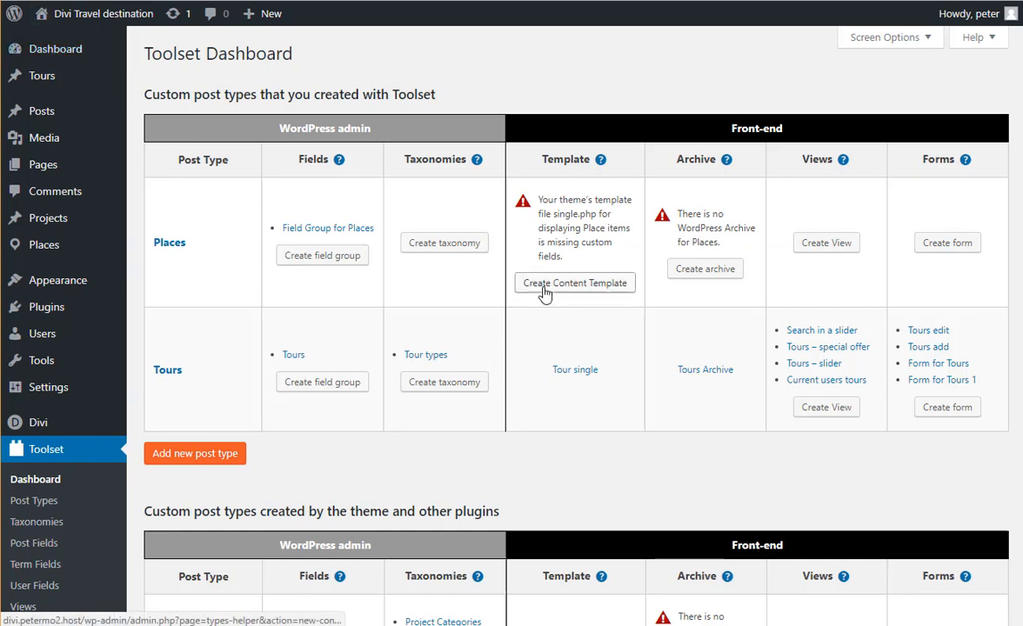
mouse_move(160, 267)
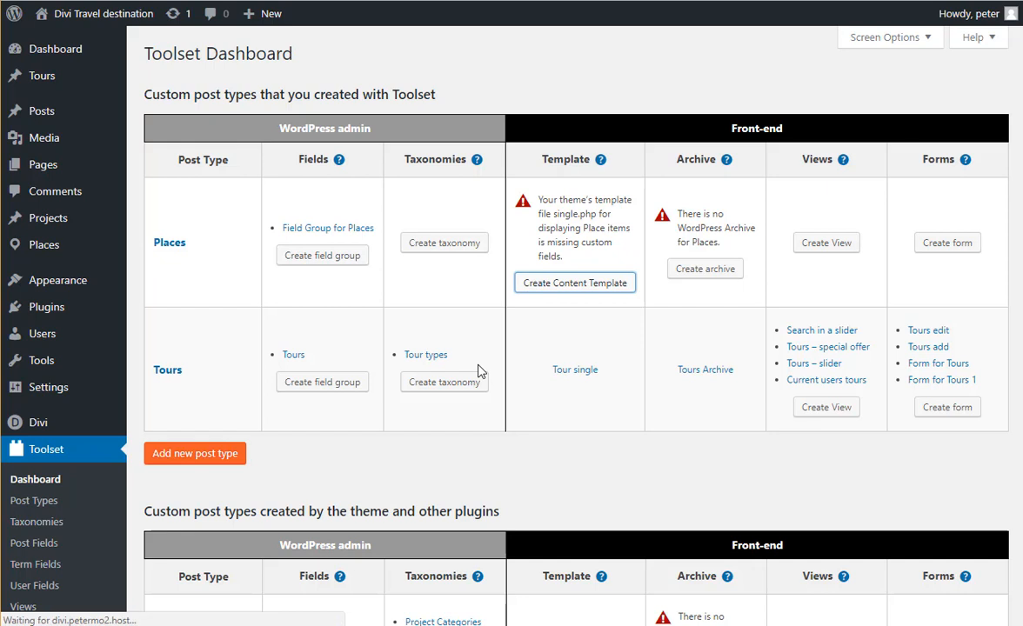
click(574, 282)
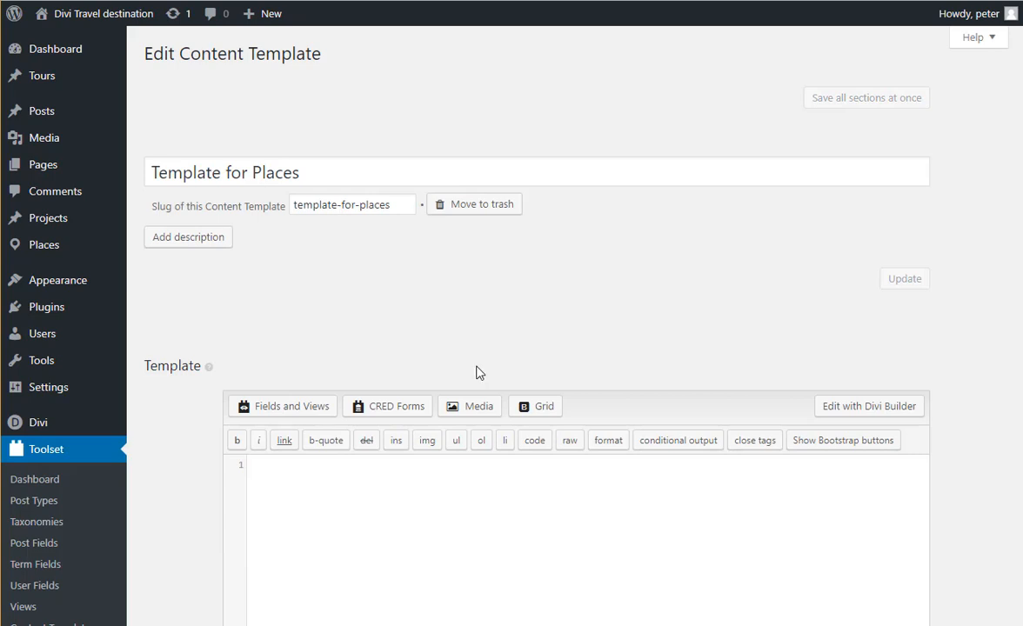
mouse_move(868, 407)
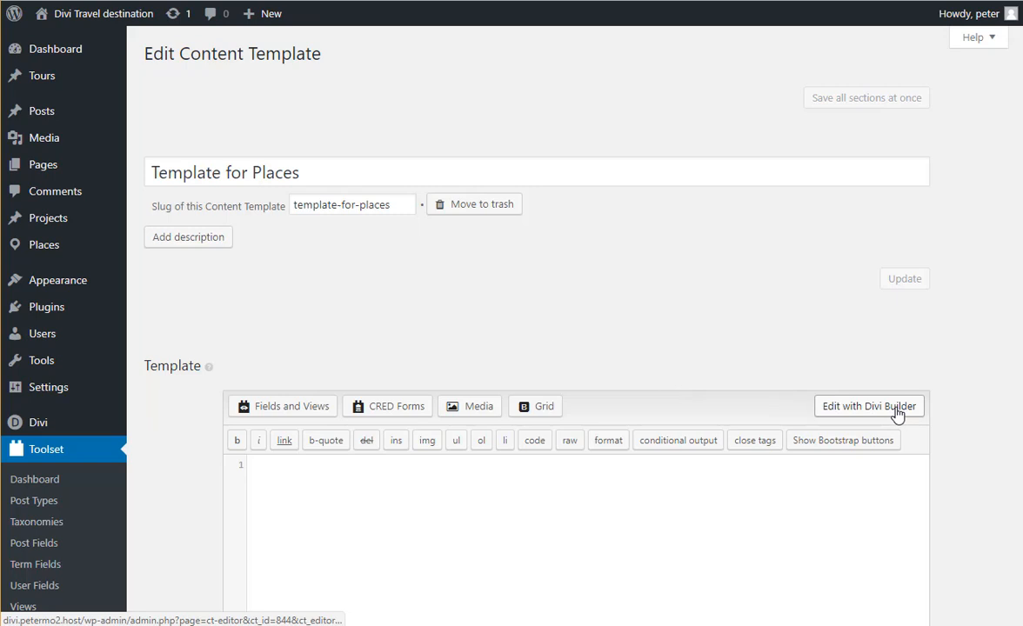
click(869, 407)
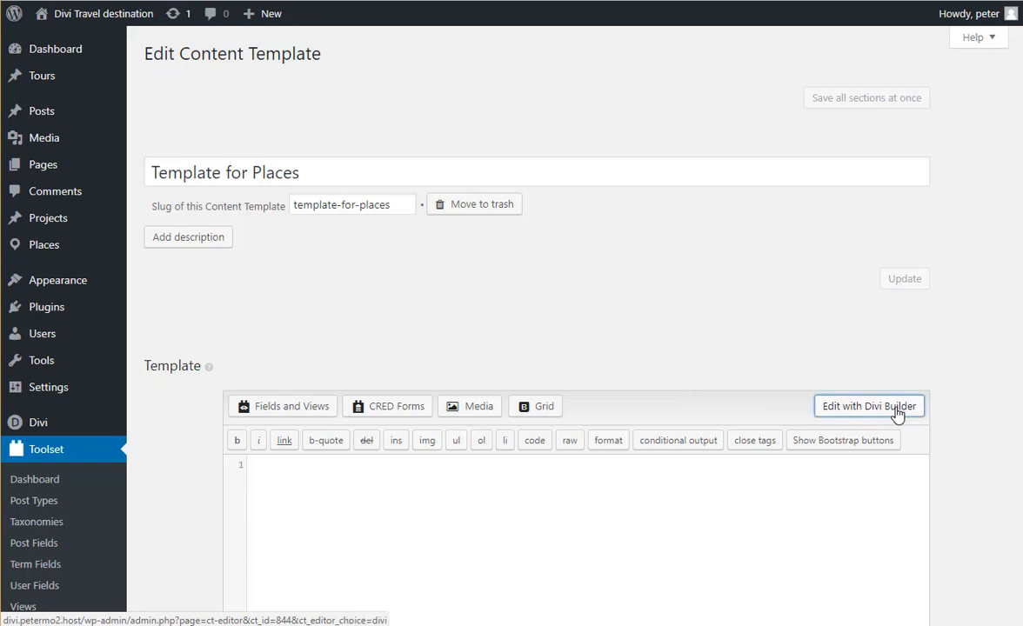
click(868, 407)
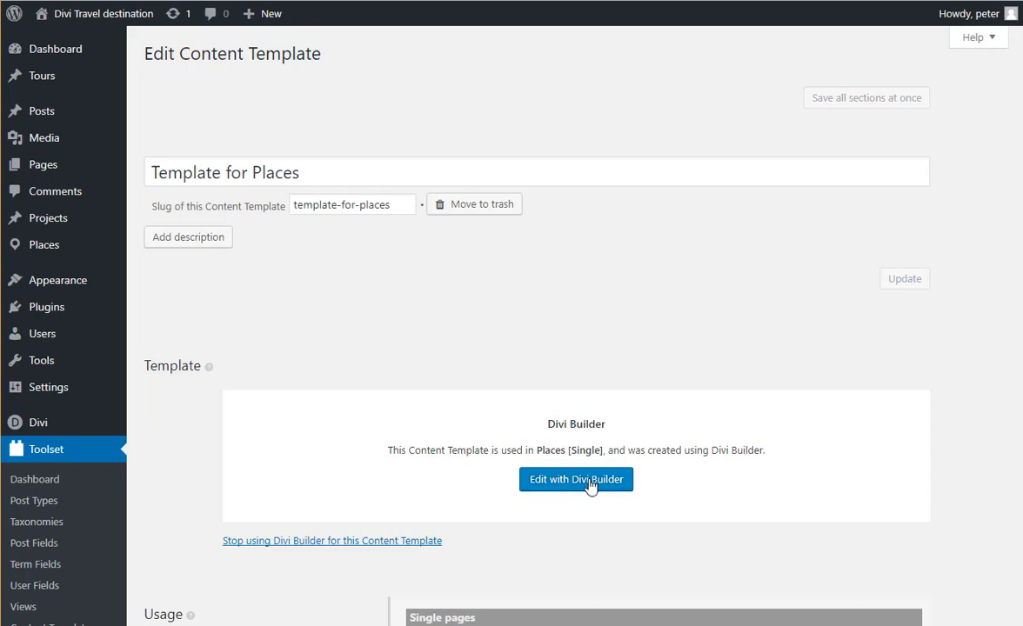
click(576, 480)
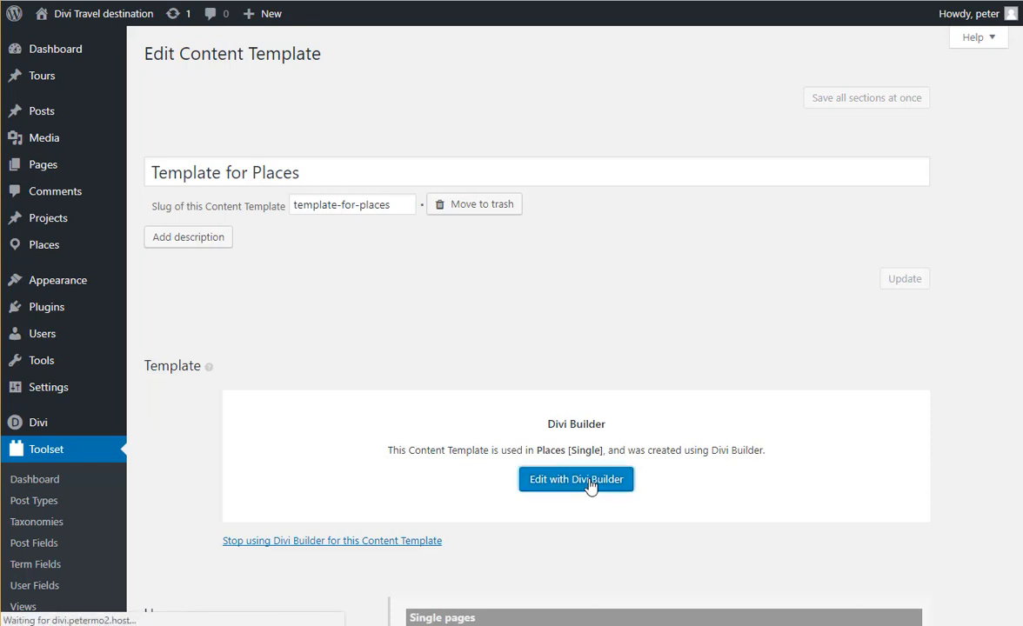
click(576, 481)
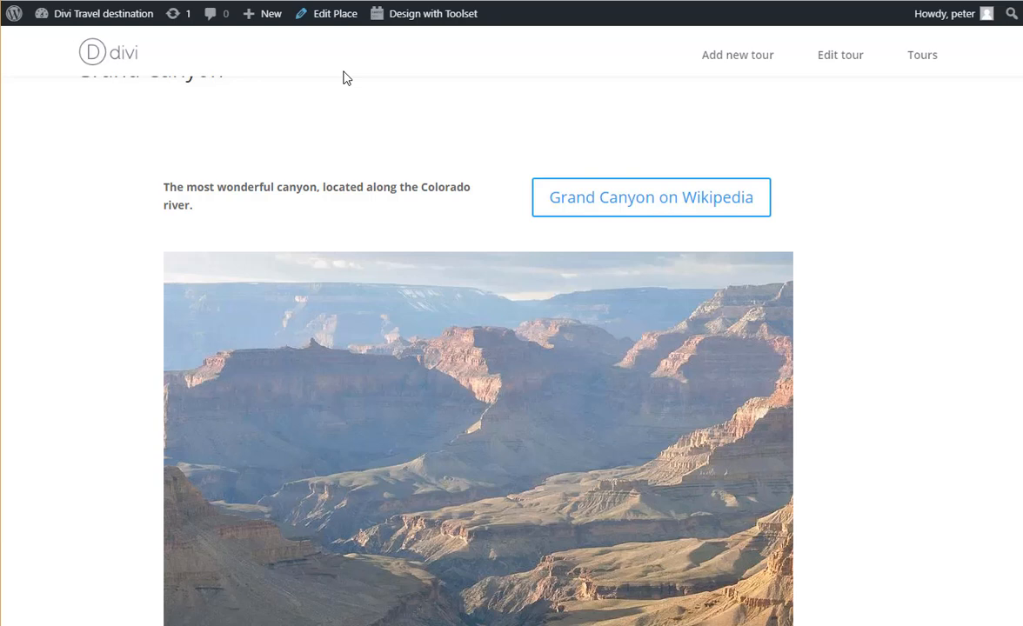
Split the template's first row into a two-column layout
scroll(up, 3)
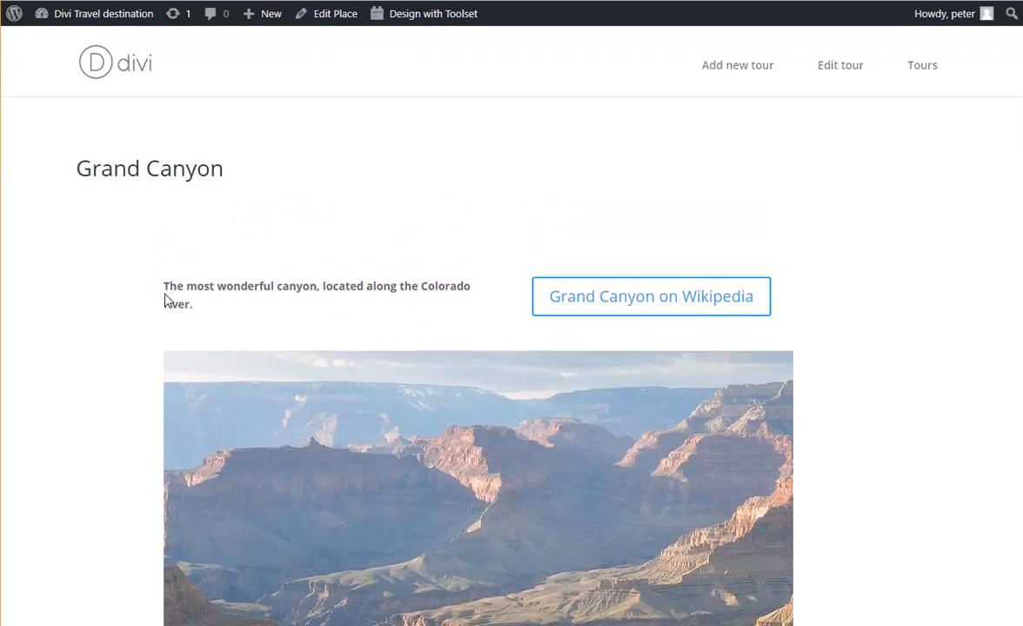
mouse_move(609, 303)
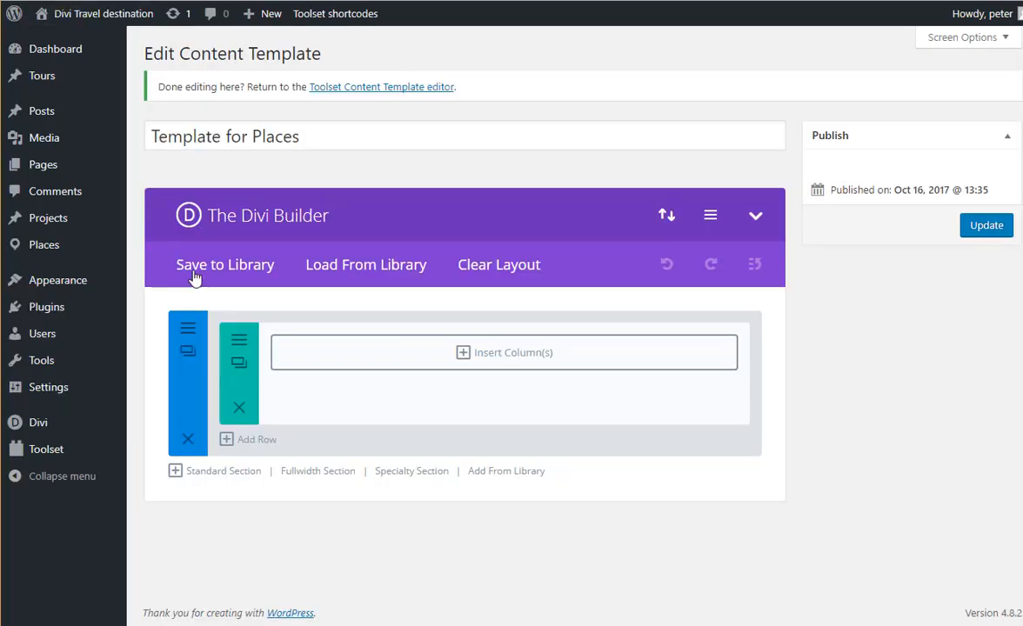
click(505, 351)
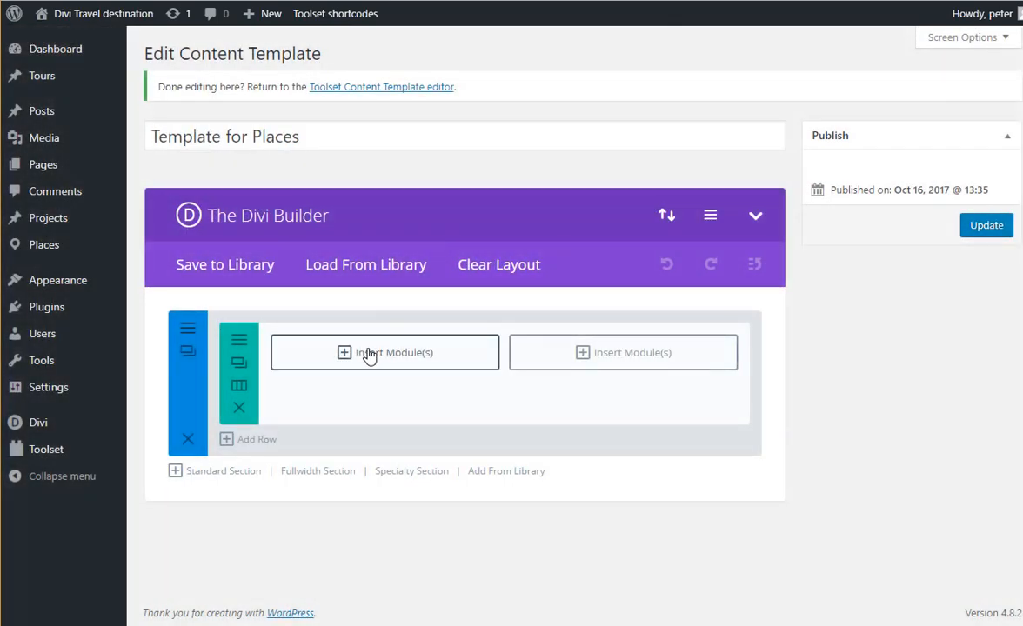
Add a Text module in the left column holding the [types field='place-short-description'] shortcode and save it
click(385, 352)
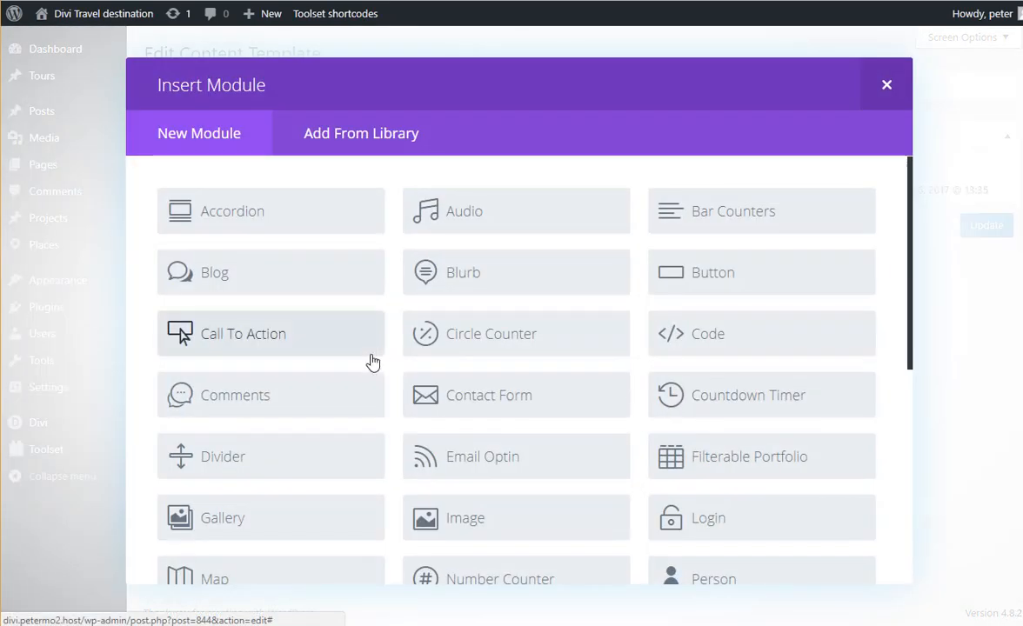
scroll(down, 3)
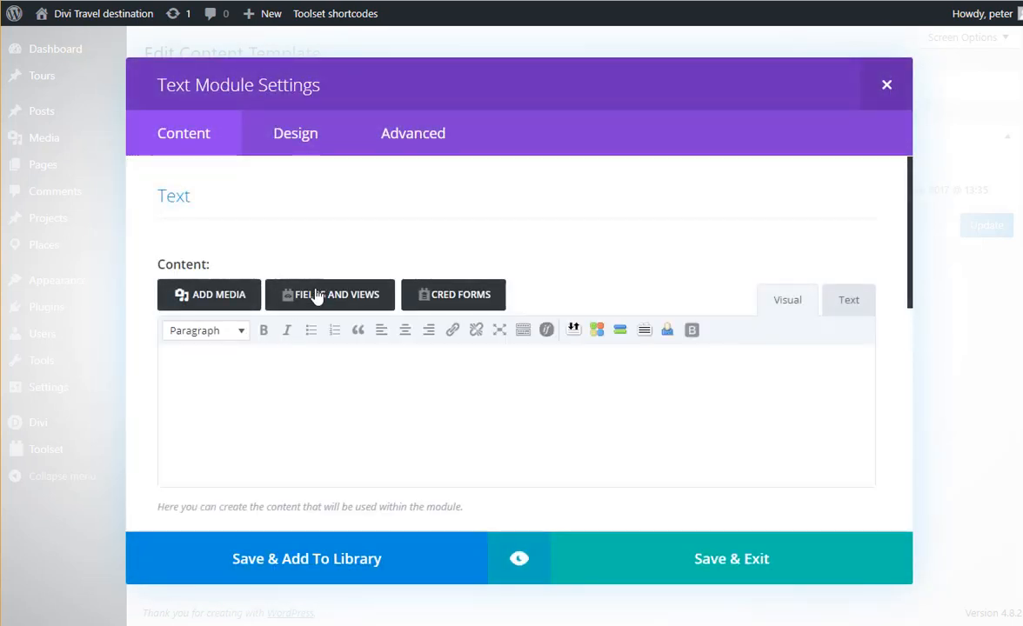
click(330, 294)
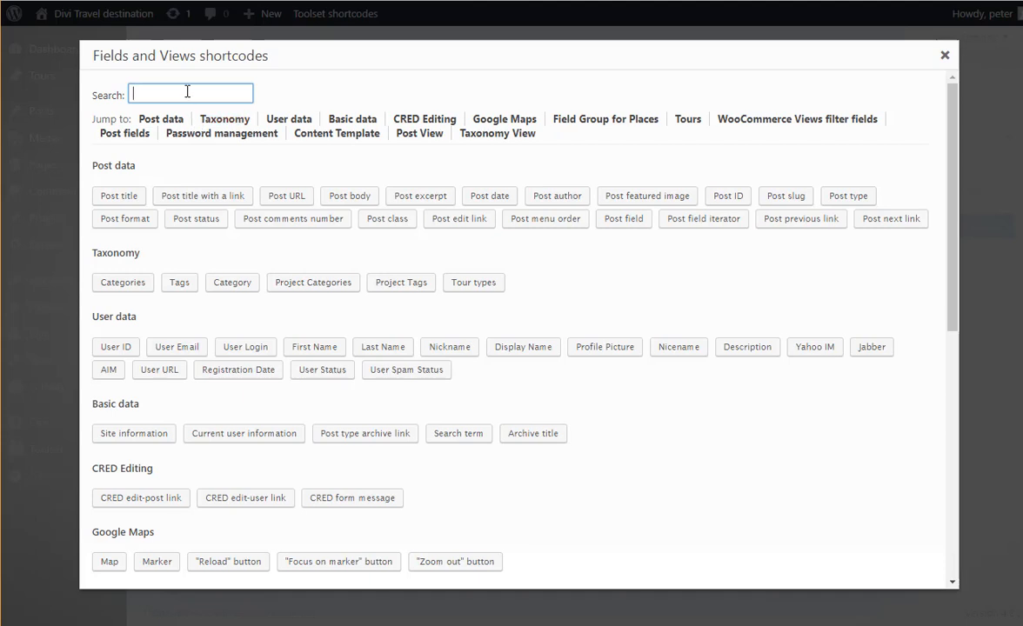
text(place)
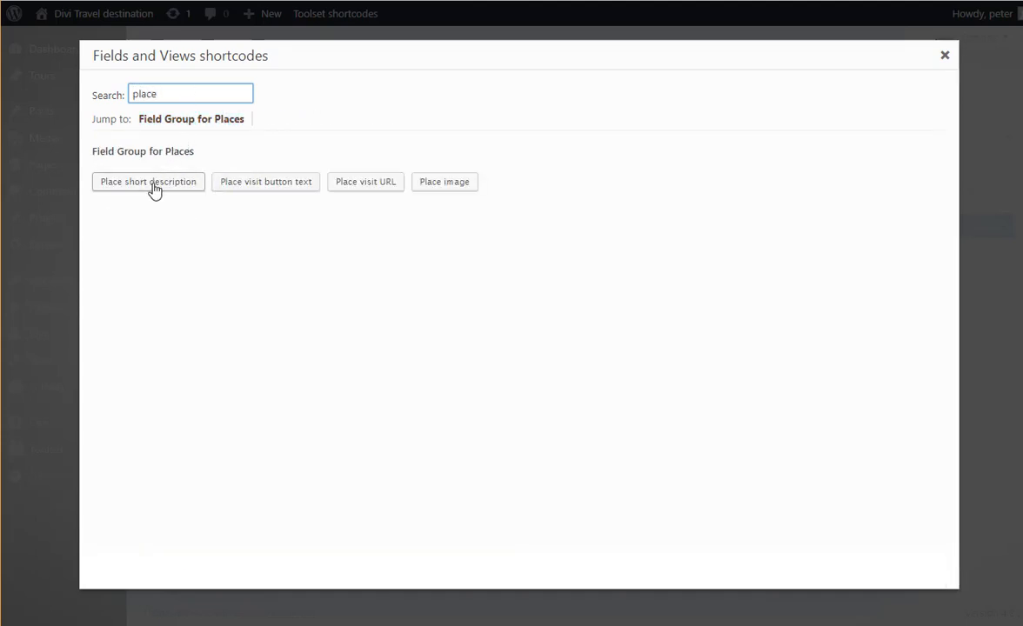
click(148, 182)
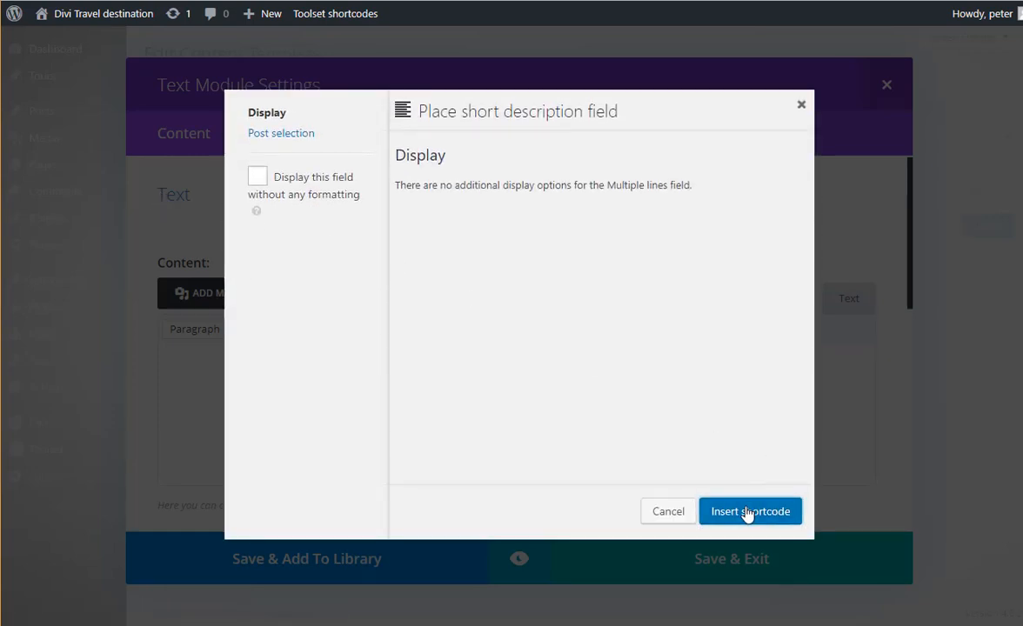
click(750, 512)
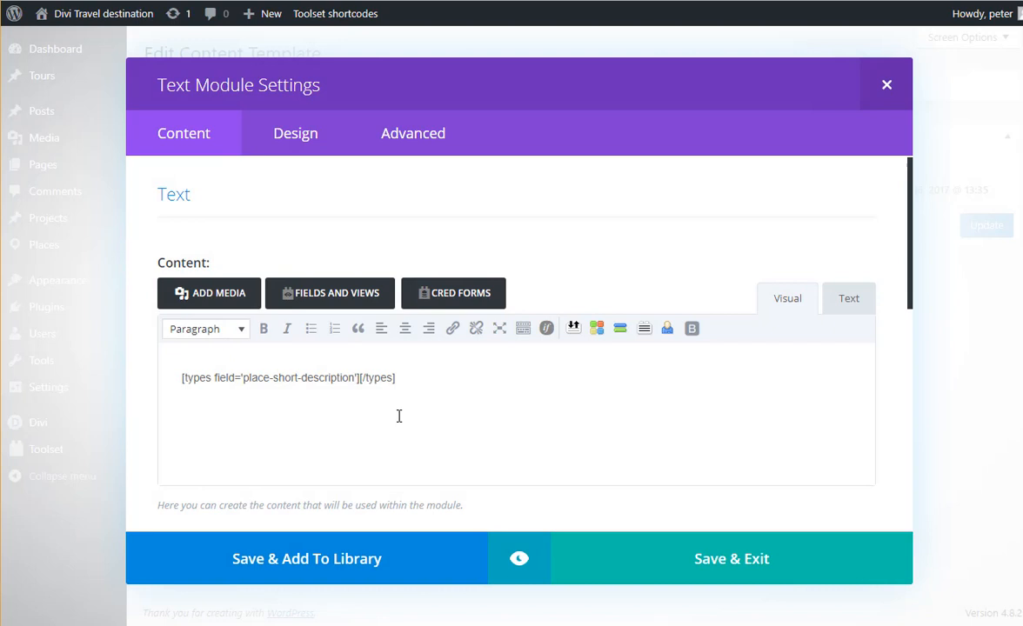
mouse_move(413, 377)
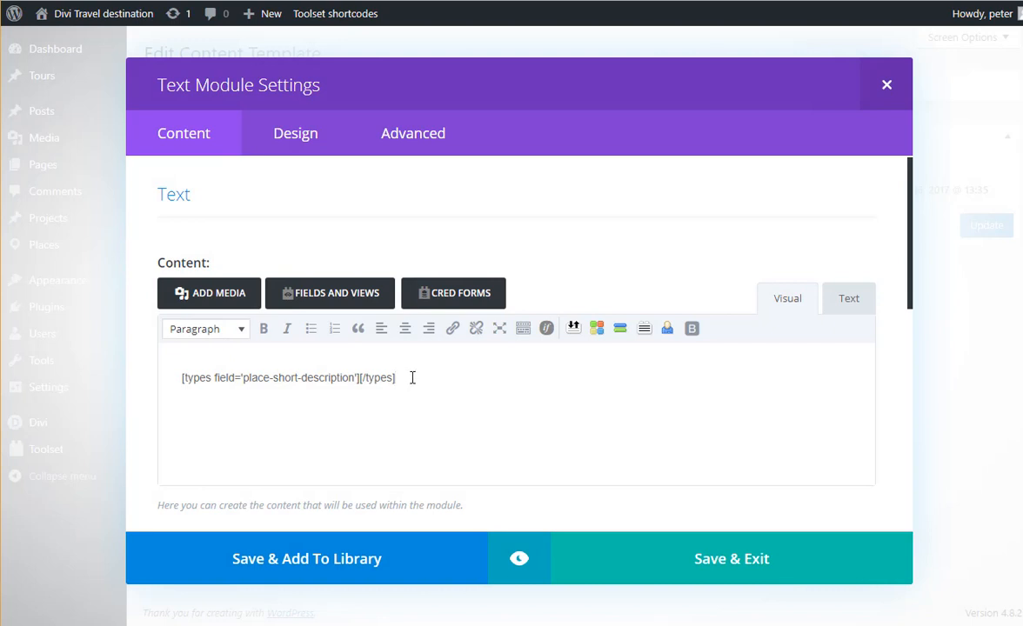
triple_click(287, 377)
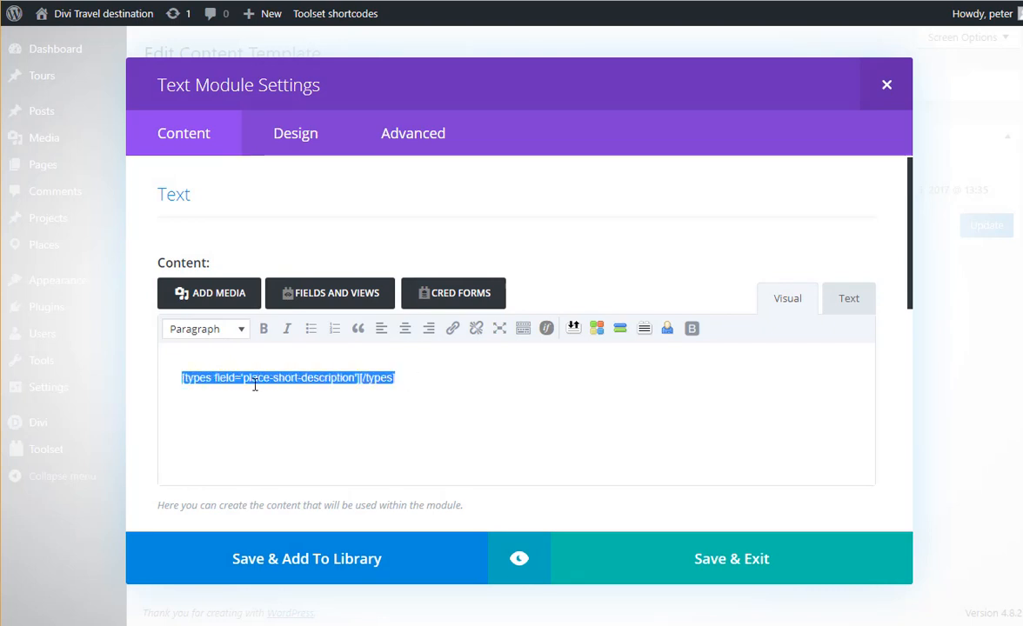
mouse_move(435, 387)
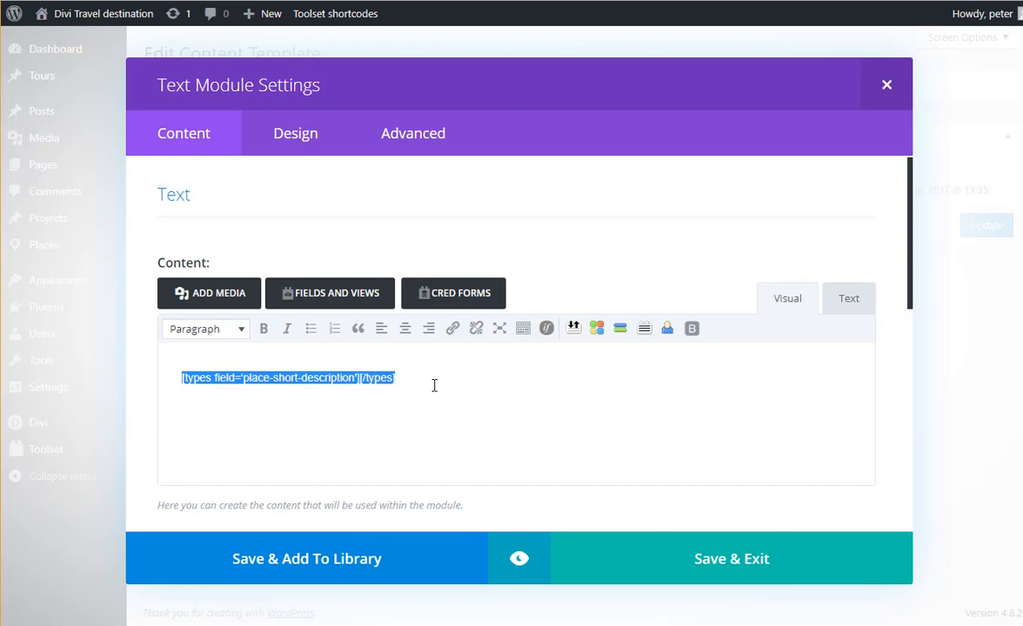
click(731, 558)
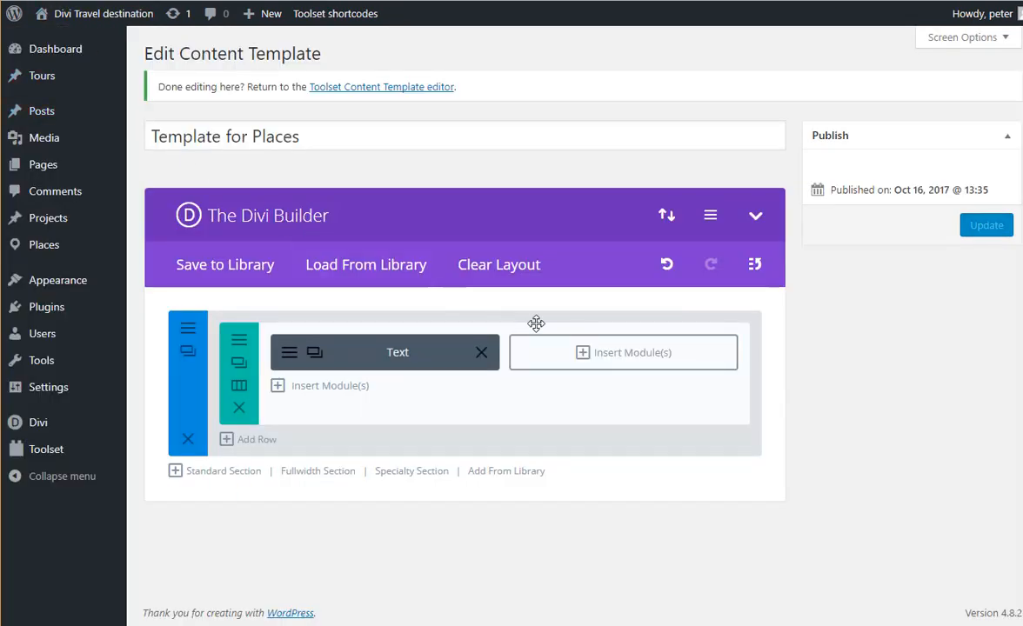
Add a Button module in the right column and generate the place visit button text shortcode for its label
click(623, 351)
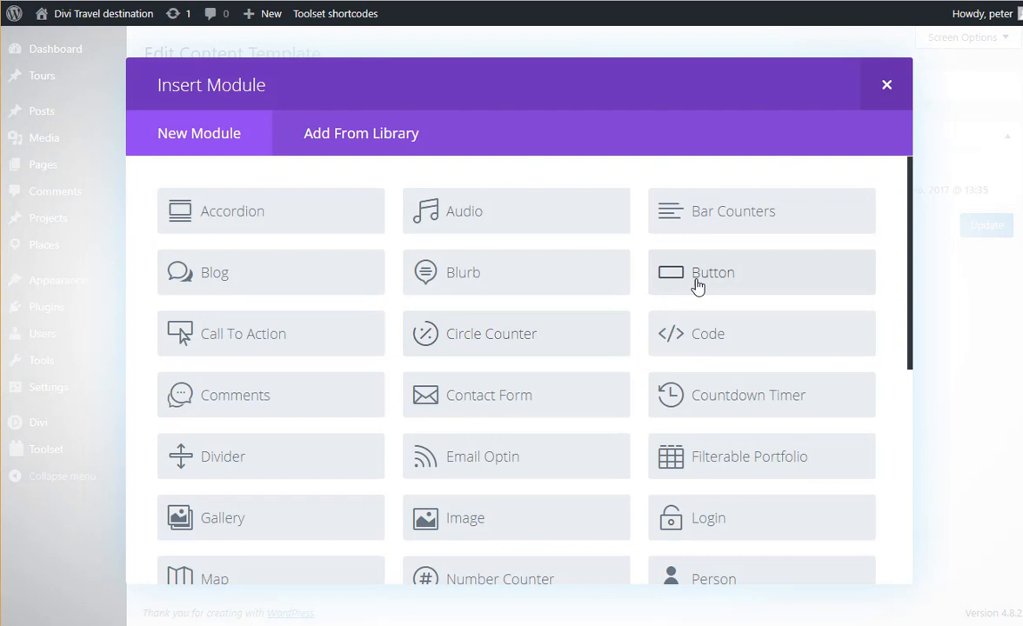
click(714, 271)
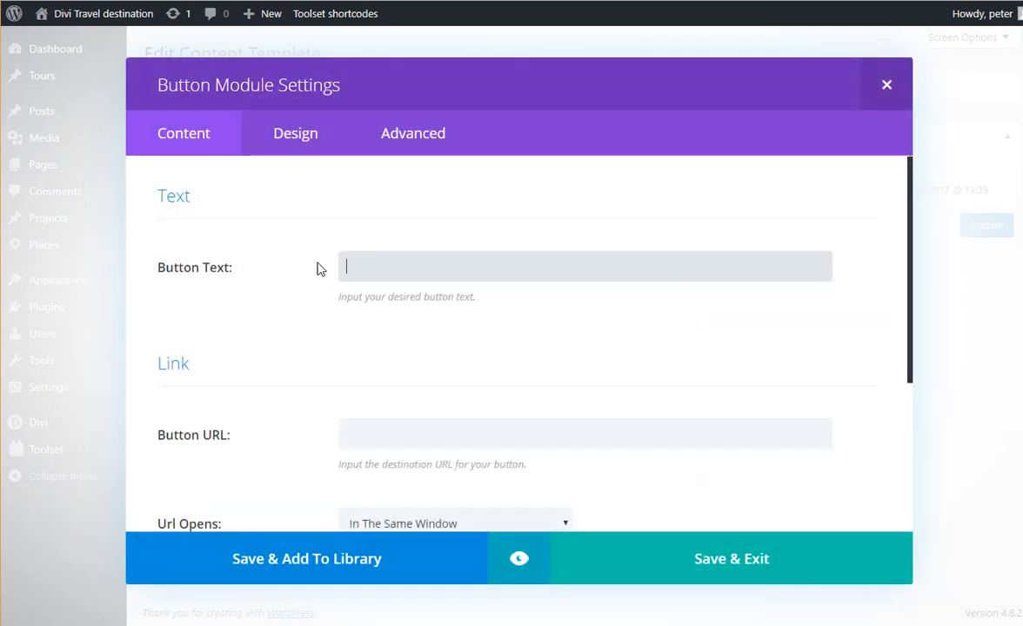
mouse_move(376, 264)
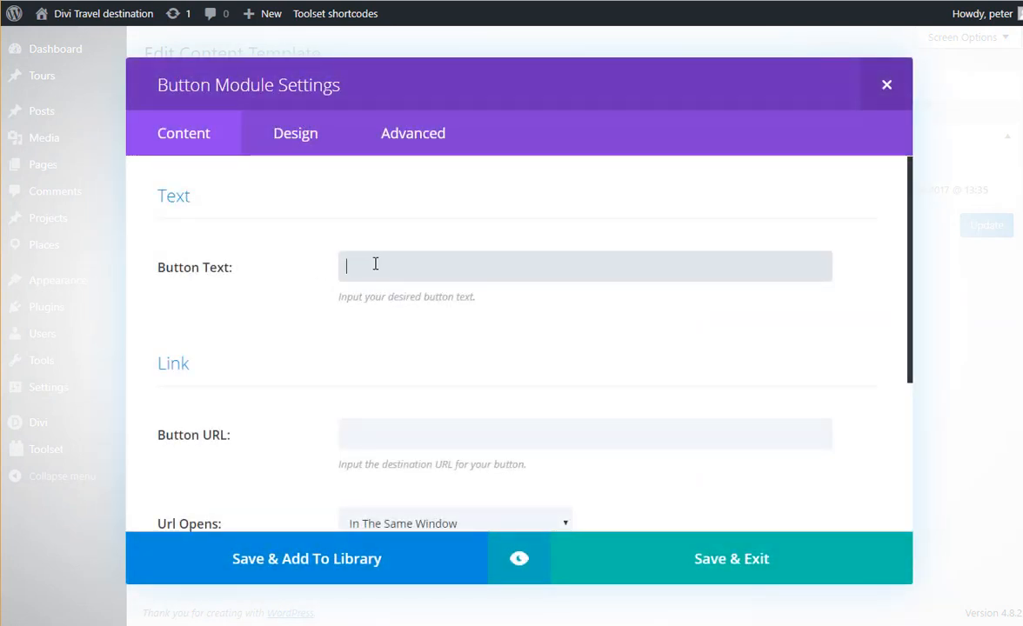
click(334, 14)
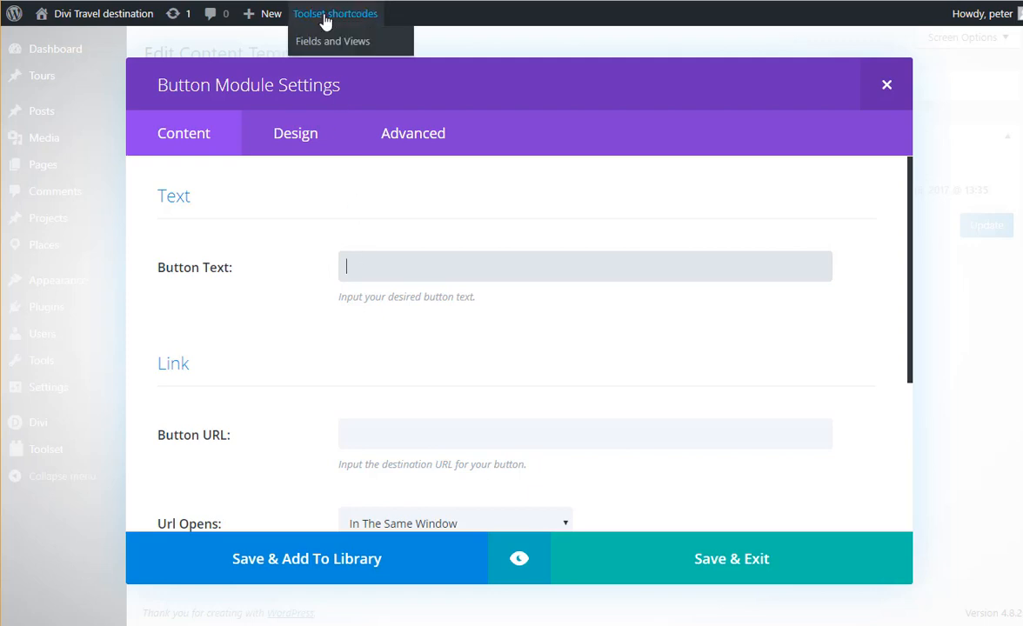
click(332, 42)
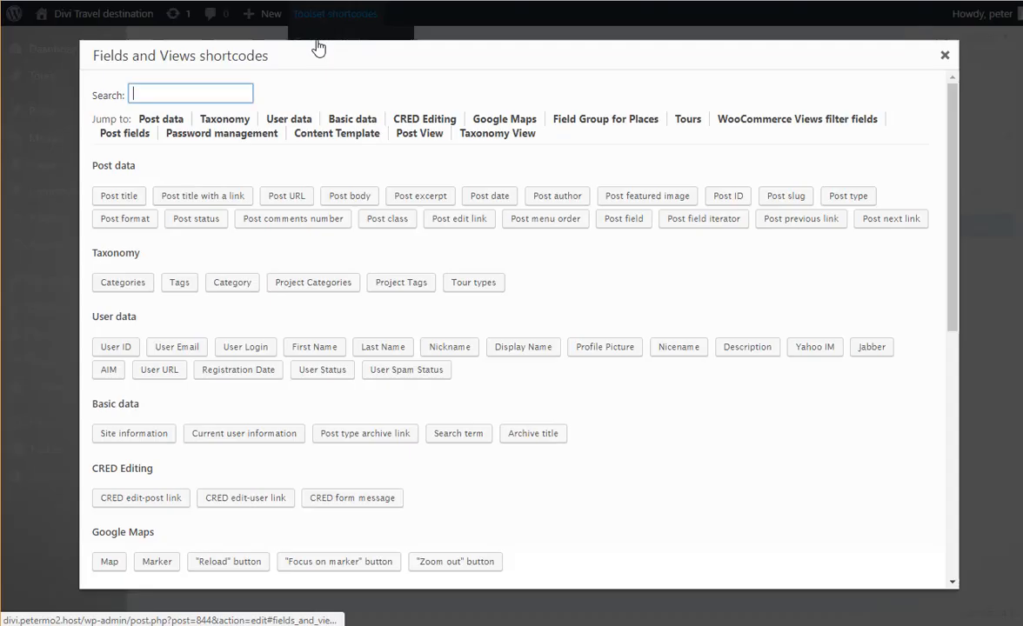
text(p)
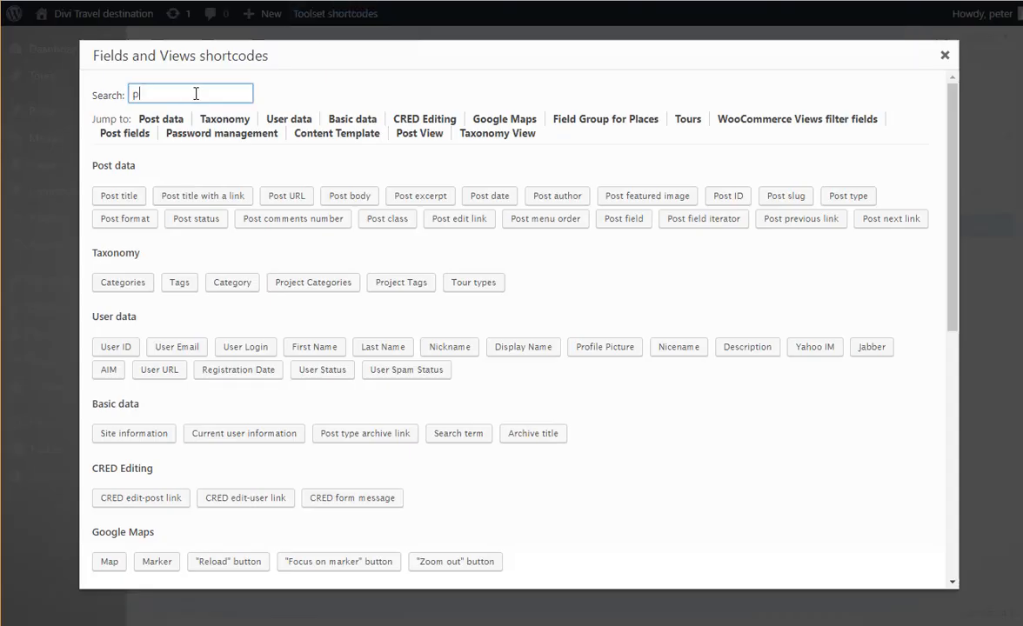
text(lace)
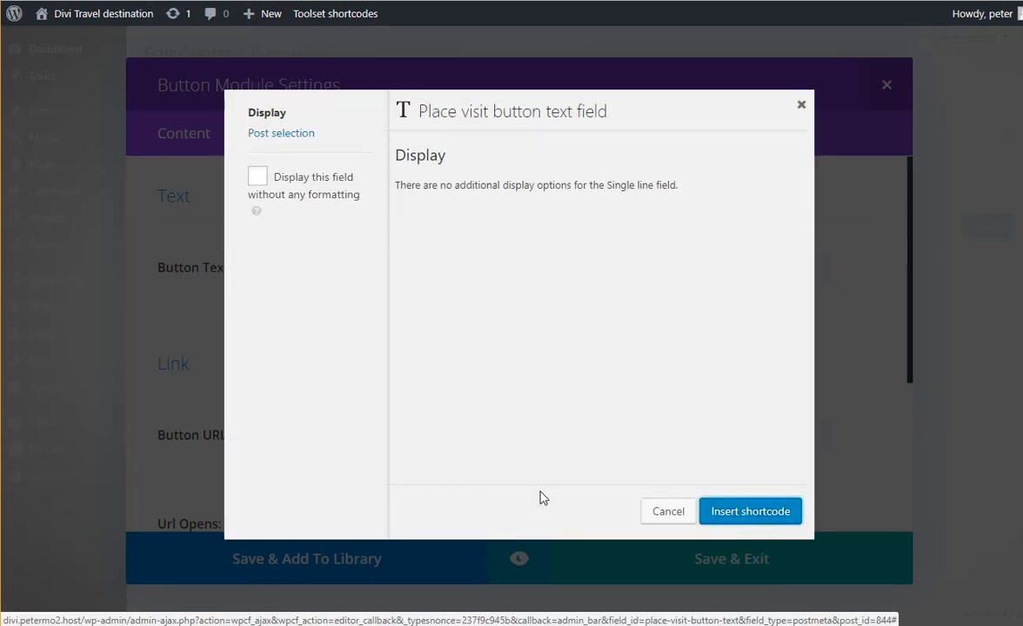
click(748, 512)
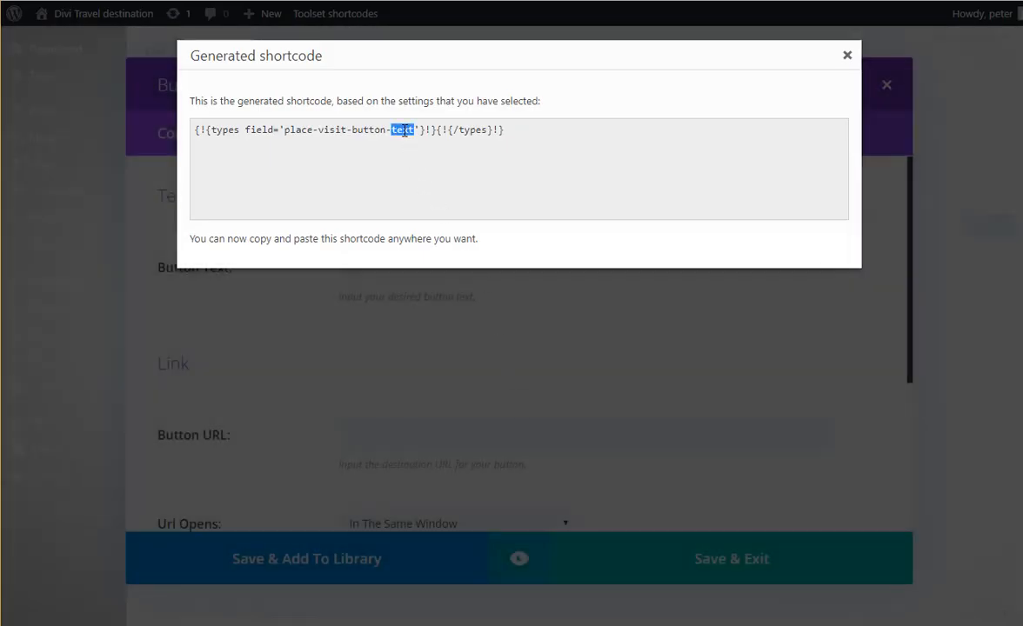
click(846, 53)
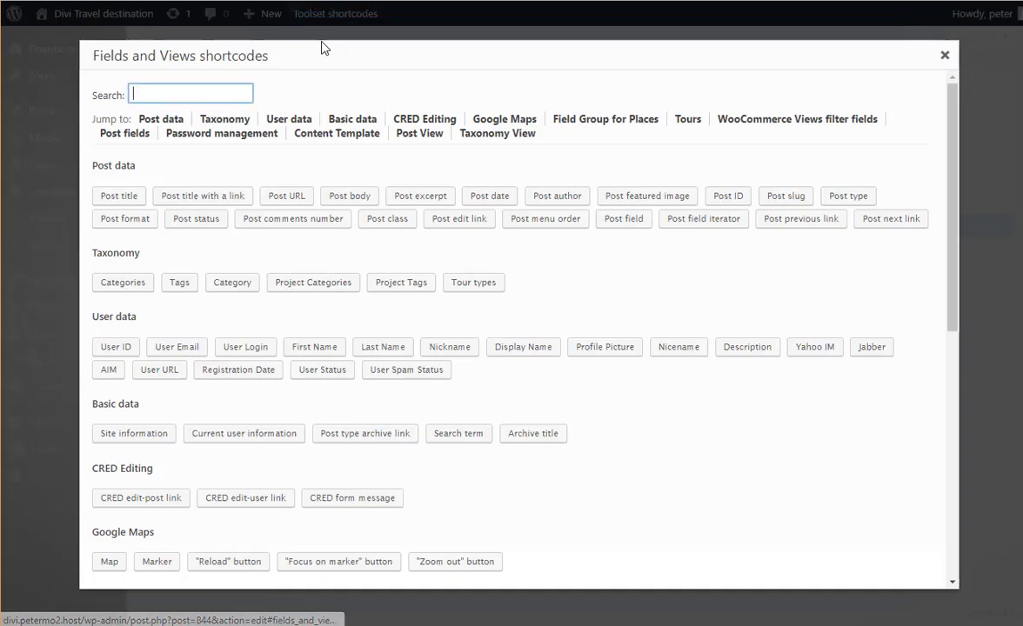
Link the button to the Place visit URL field output raw, opening in a new tab, save it and update the template
text(place)
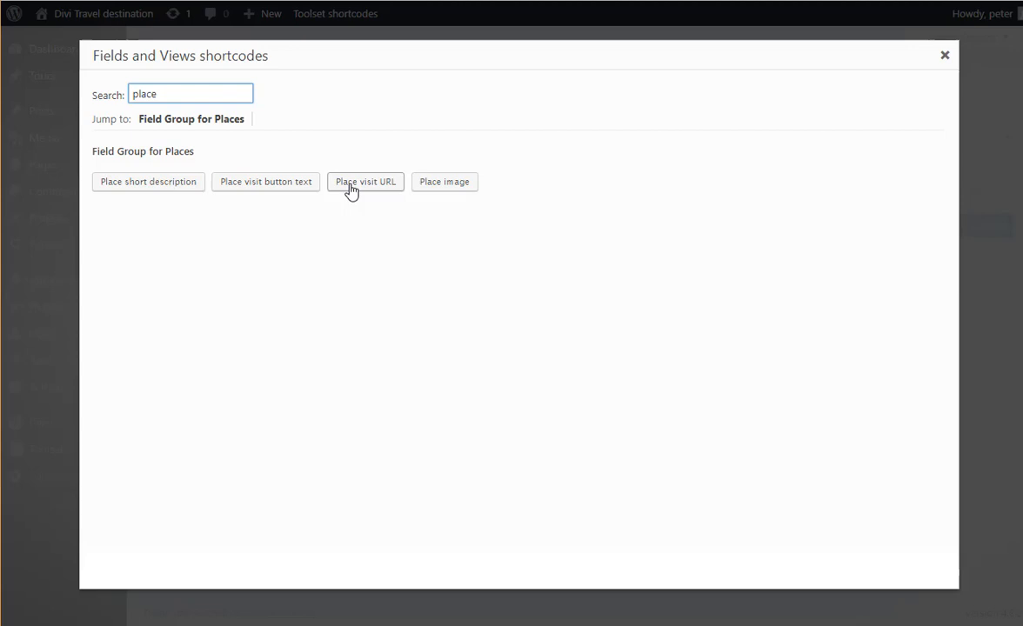
click(365, 183)
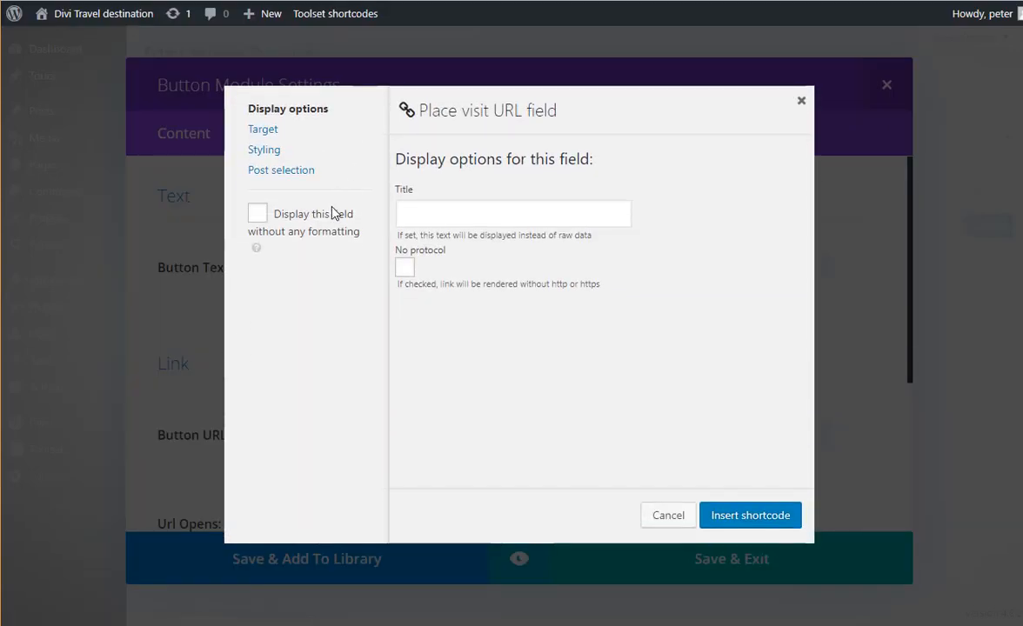
click(258, 212)
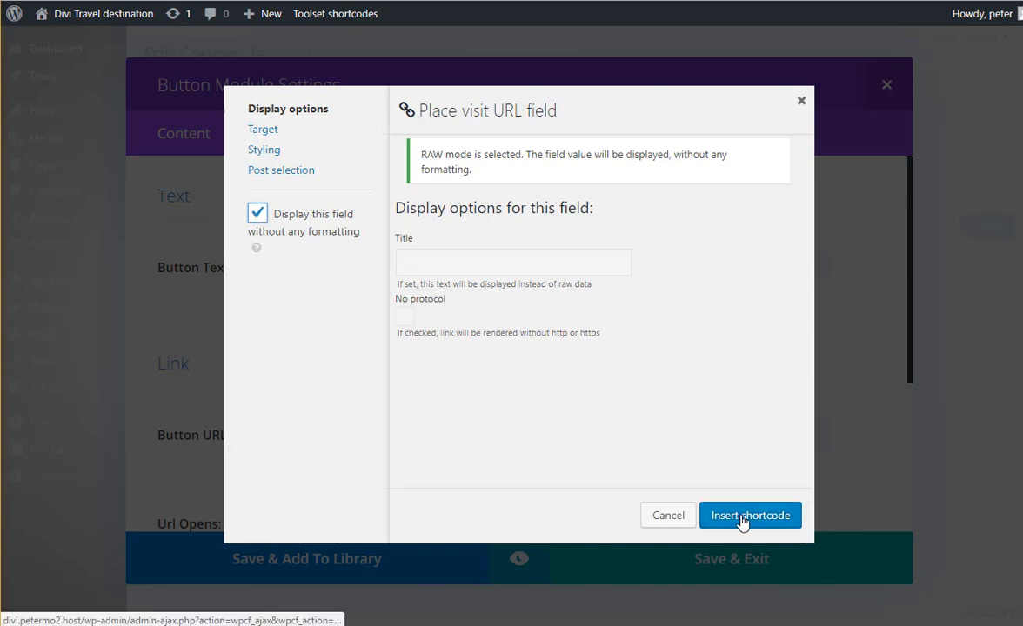
mouse_move(539, 466)
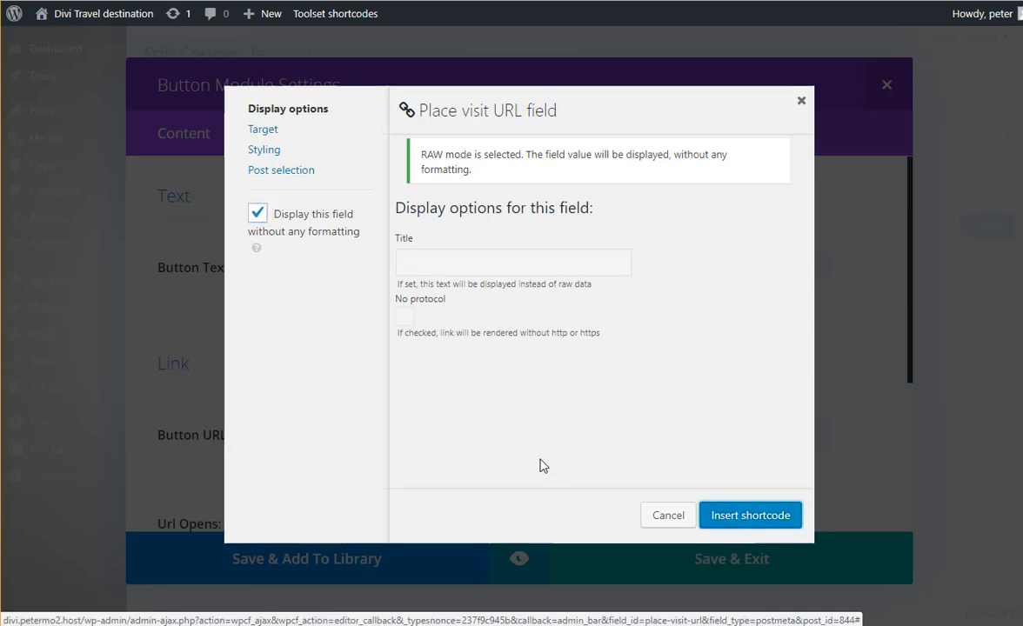
click(750, 515)
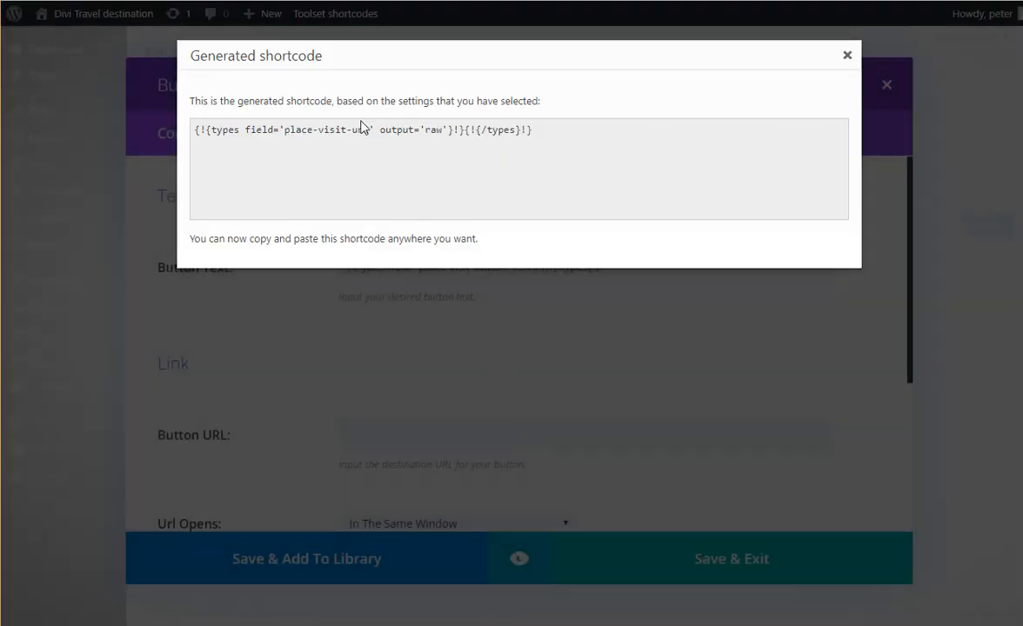
triple_click(362, 129)
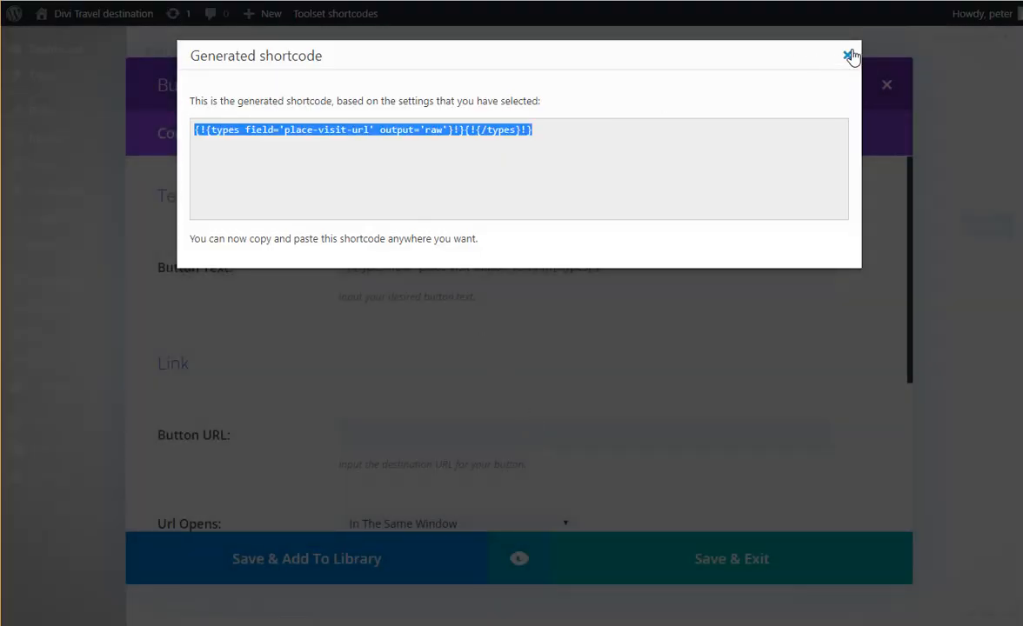
click(849, 53)
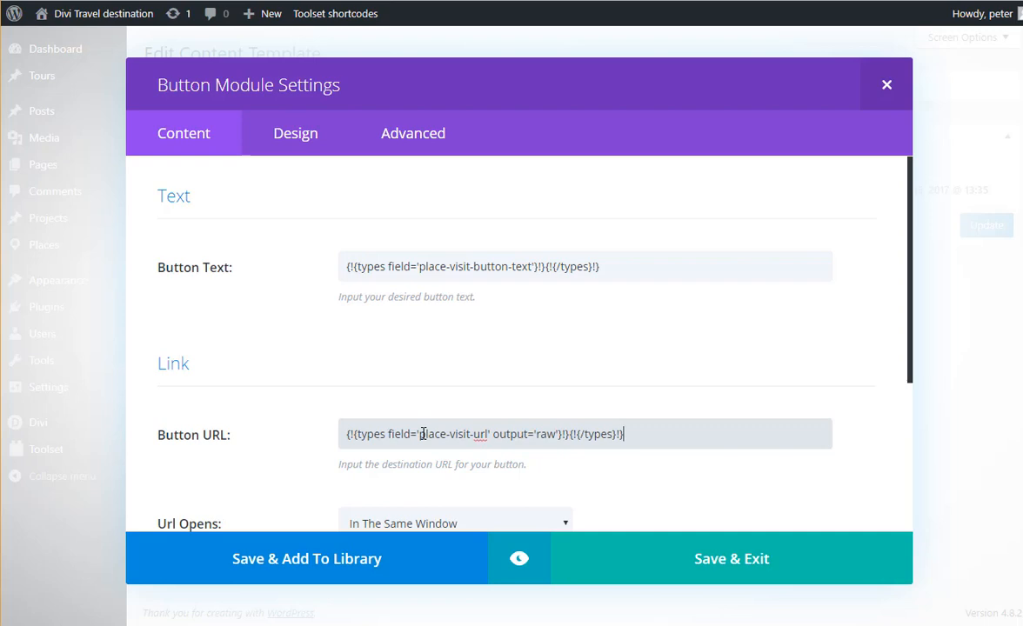
scroll(down, 3)
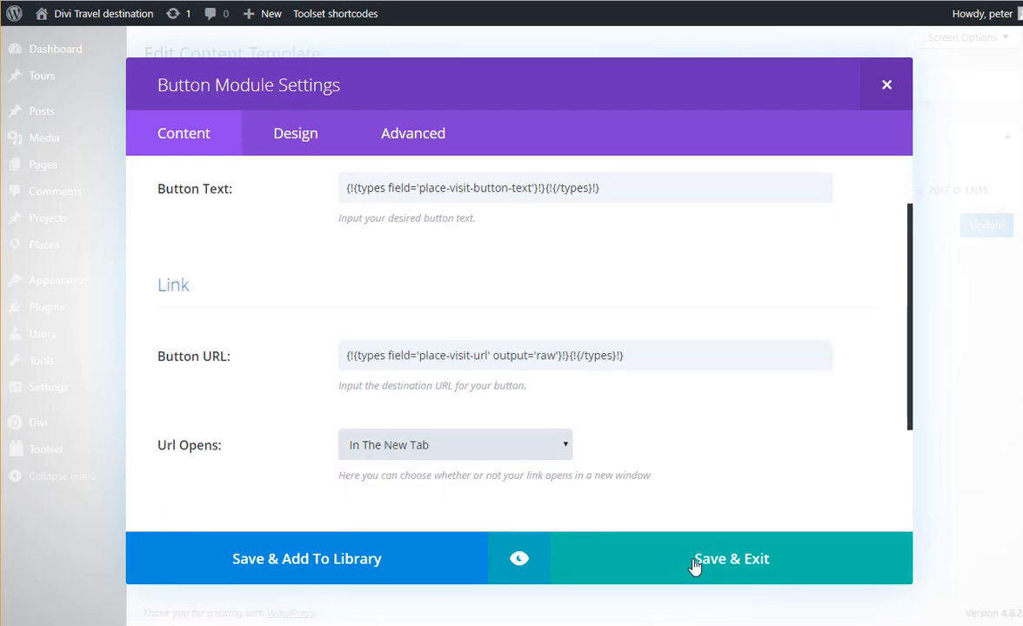
click(730, 558)
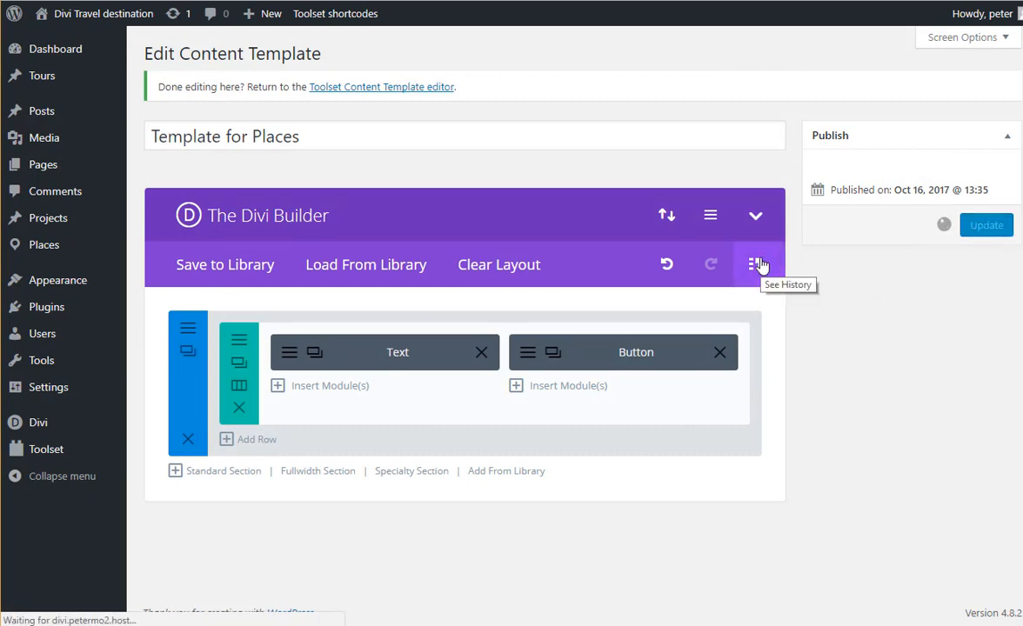
click(985, 224)
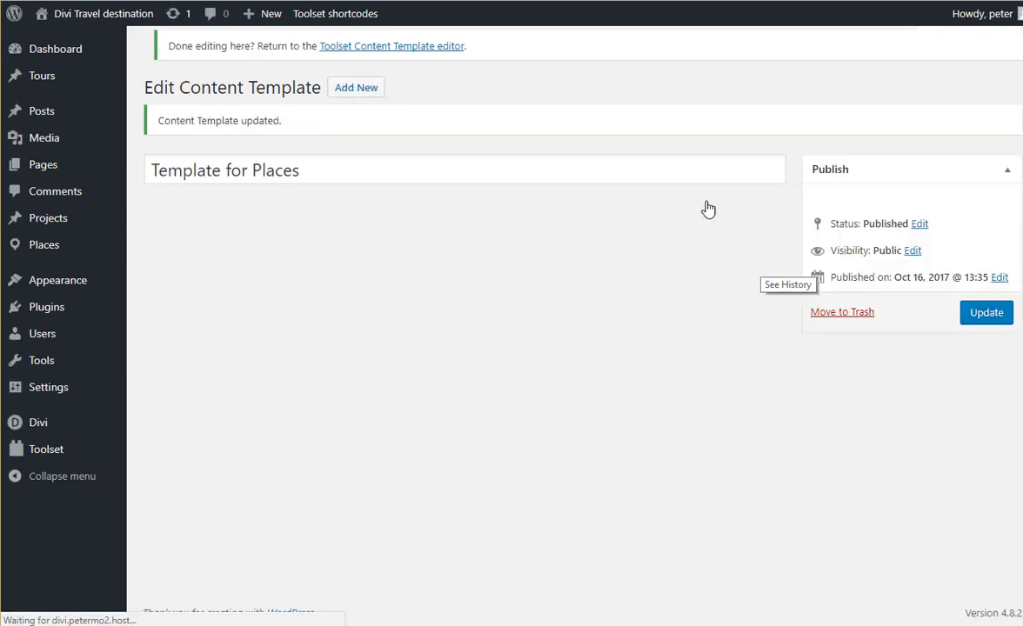
mouse_move(435, 7)
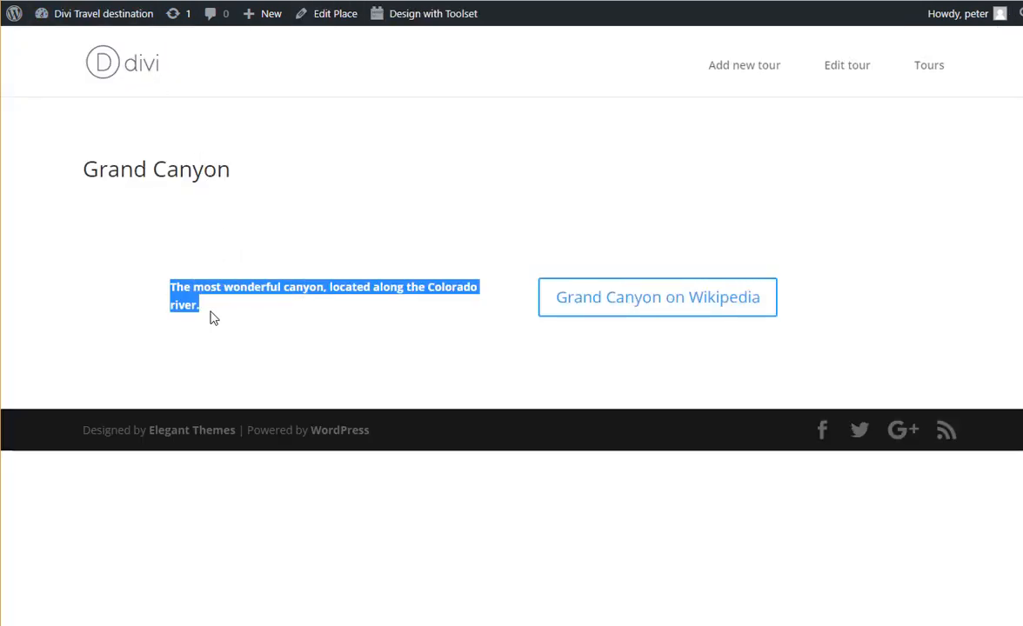
mouse_move(592, 306)
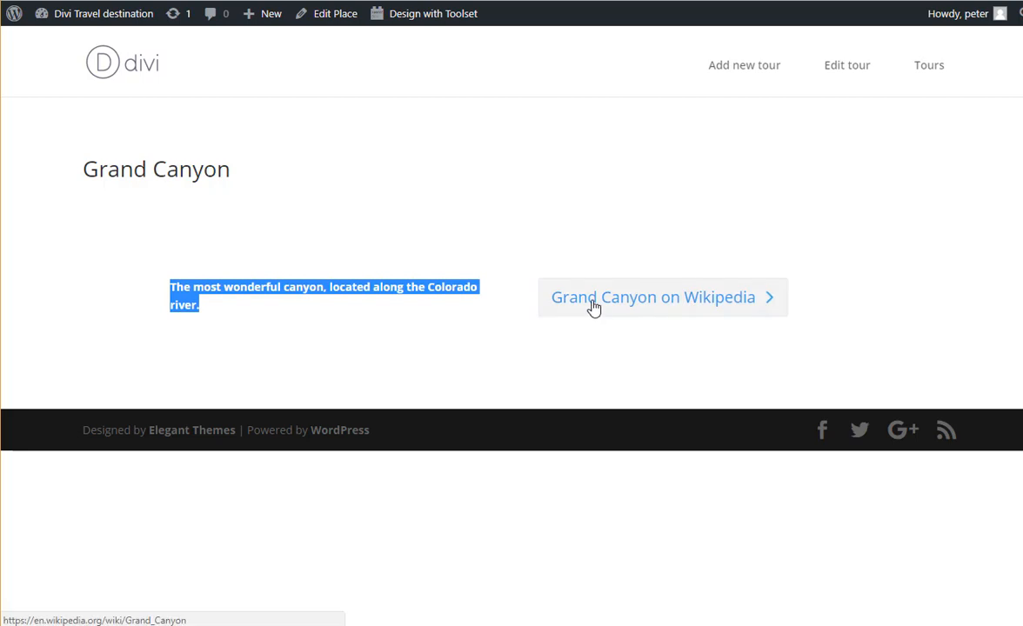
click(654, 296)
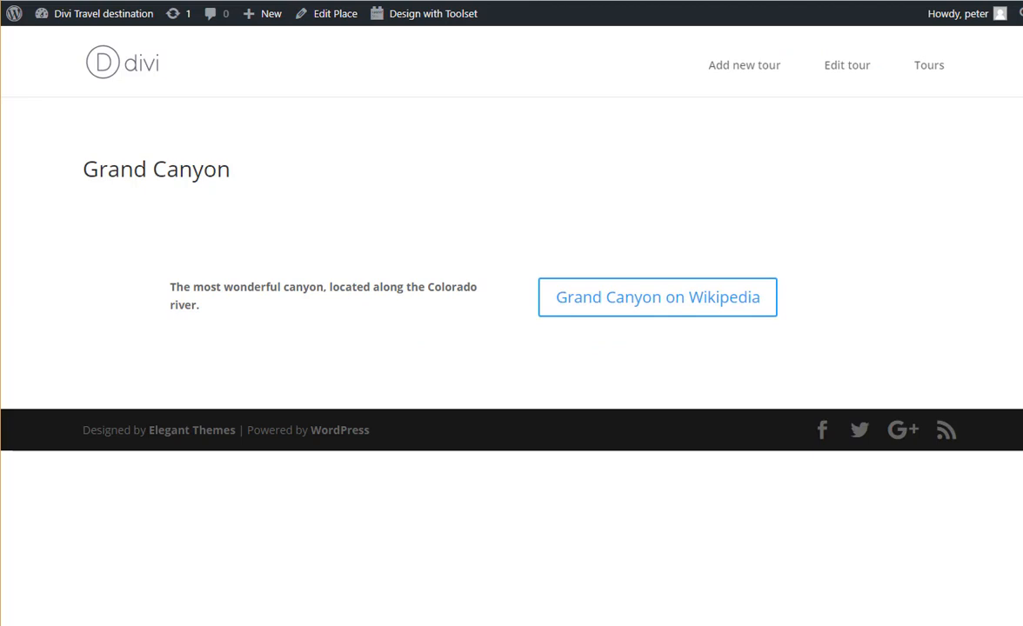
mouse_move(814, 381)
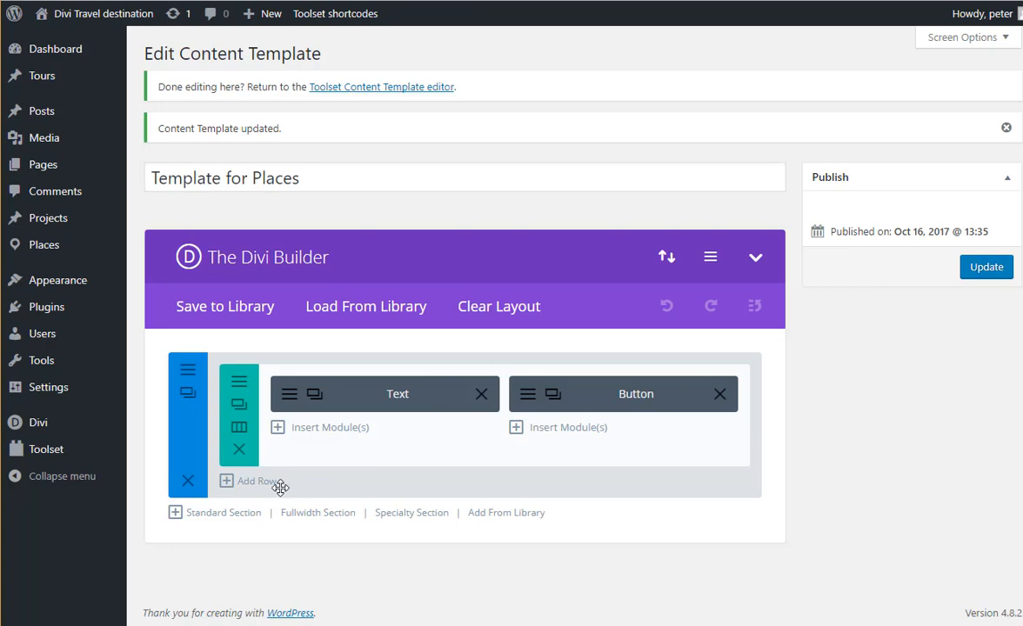
Add a new row with a Text module holding the place image field shortcode and save it
click(253, 480)
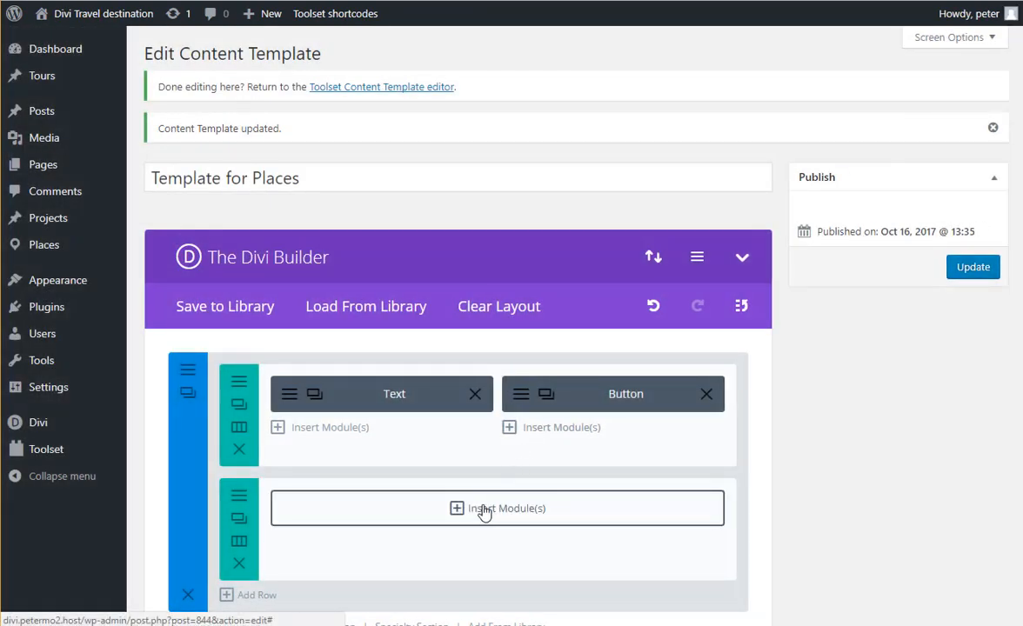
click(497, 508)
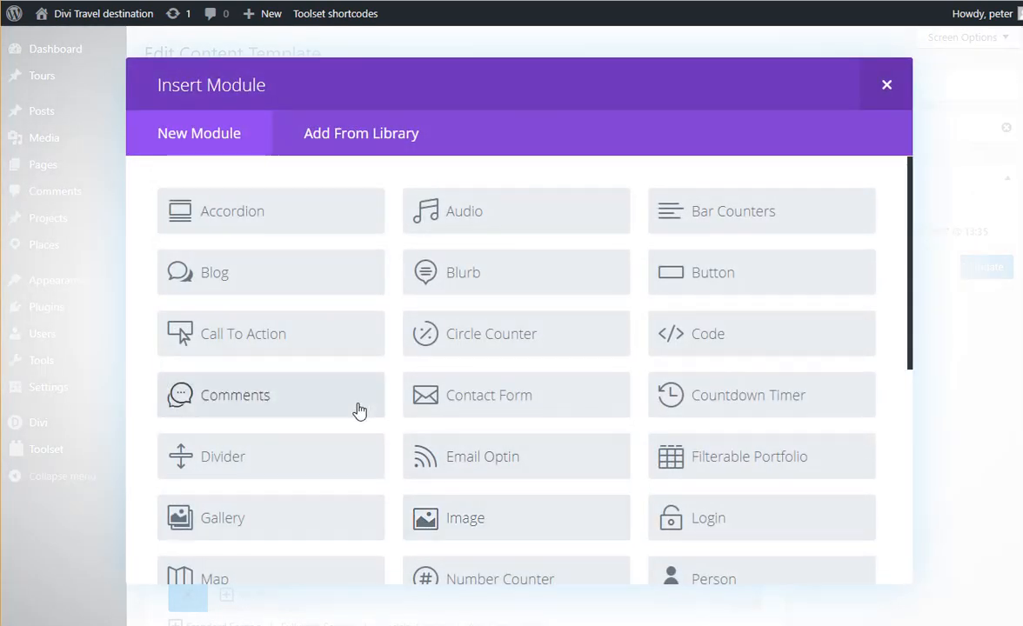
scroll(down, 3)
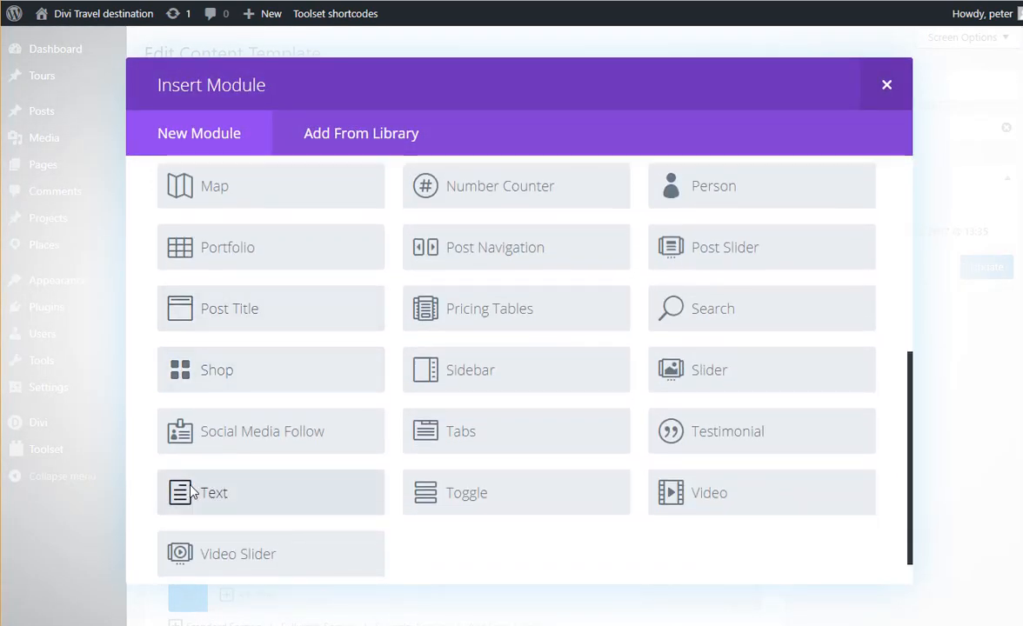
click(212, 492)
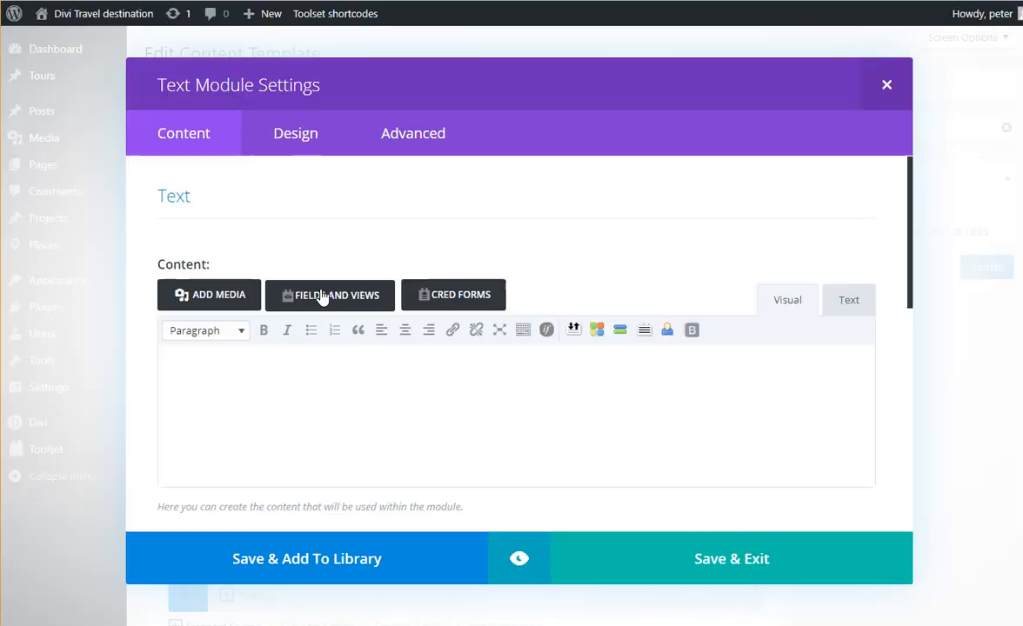
click(331, 296)
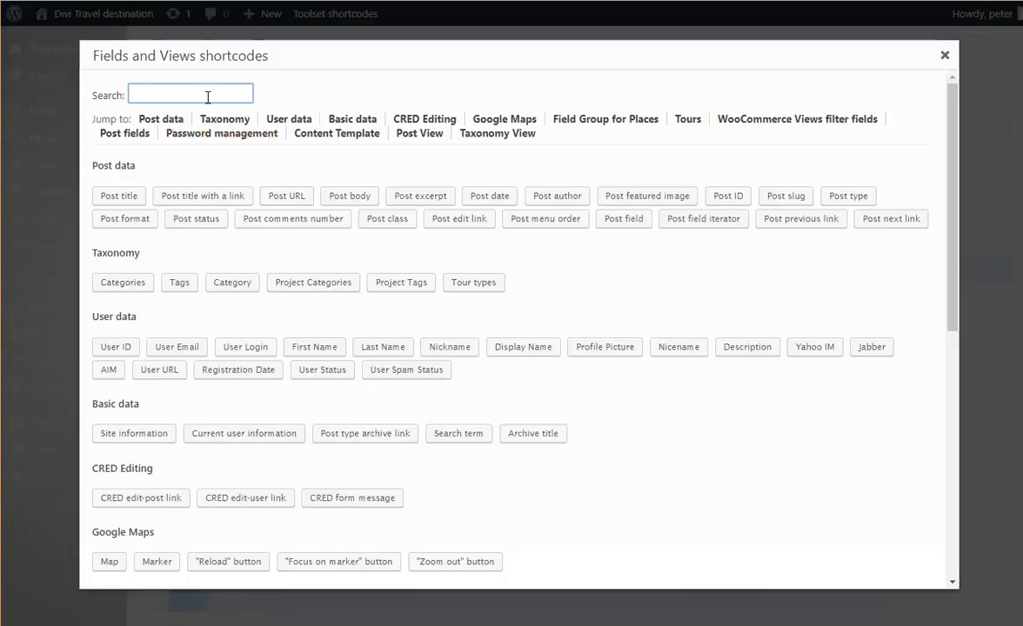
text(place)
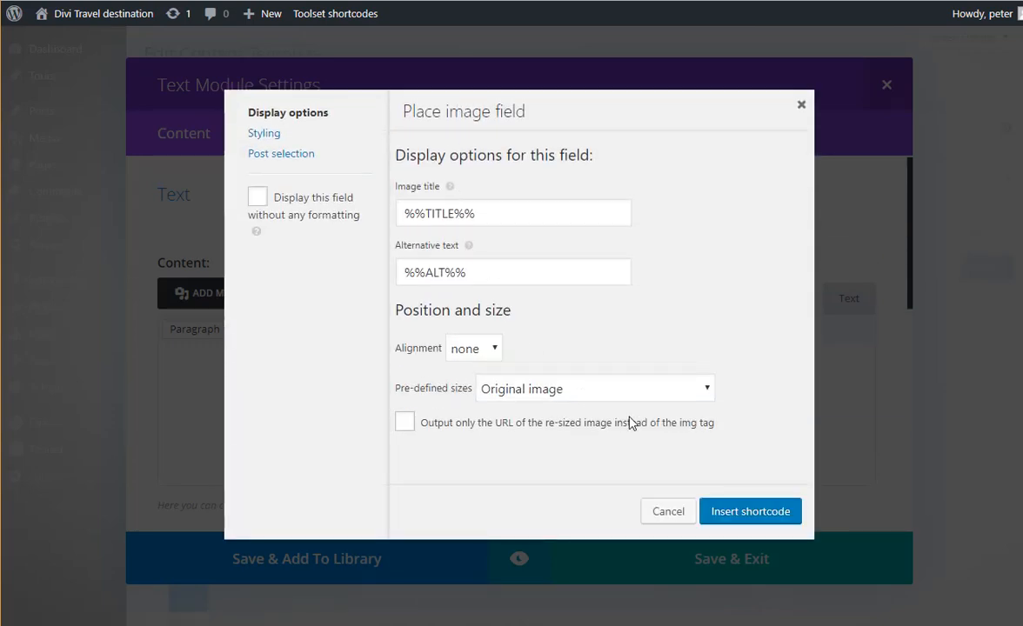
click(748, 512)
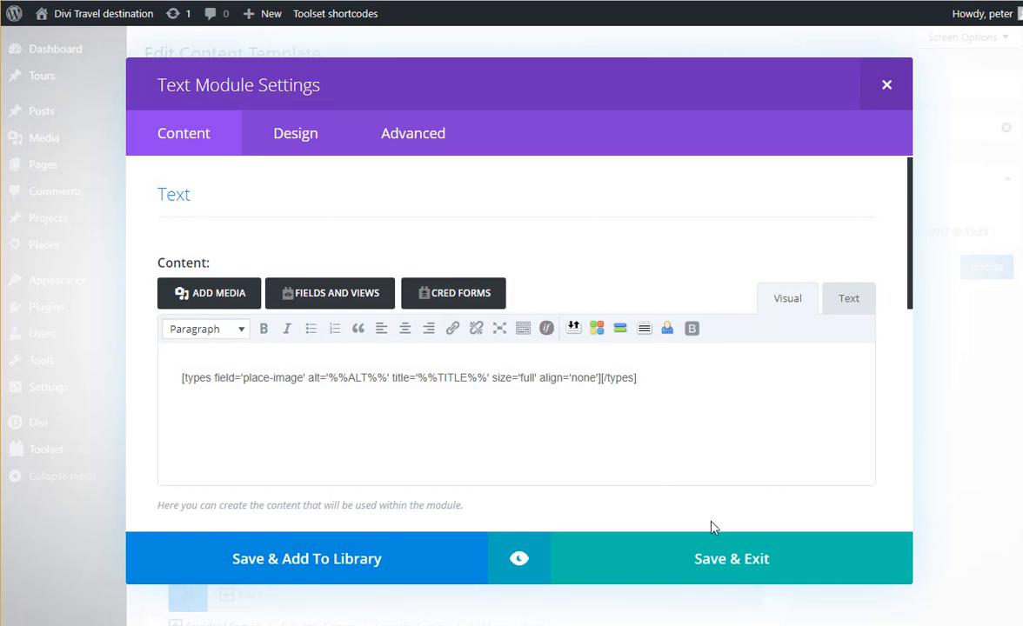
click(731, 559)
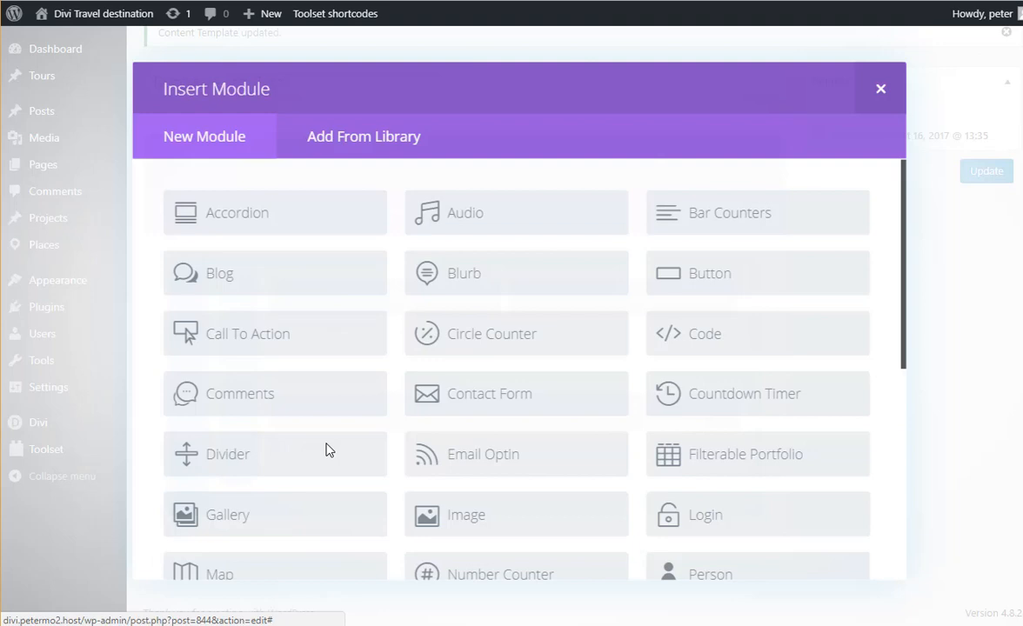
Fill a Text module with the Post body shortcode, save it and update the Places template
scroll(down, 3)
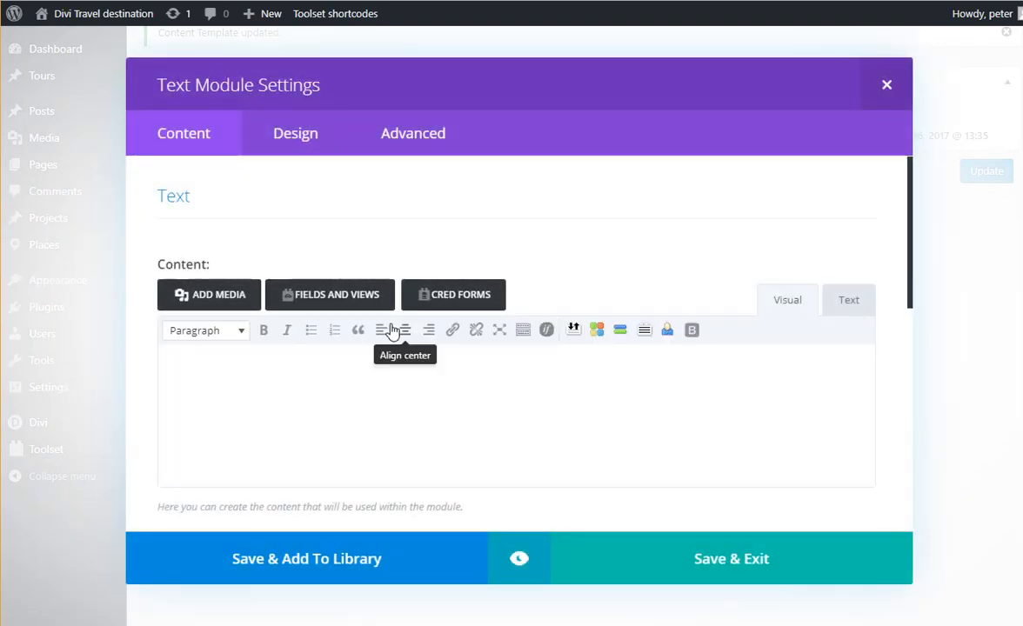
click(327, 294)
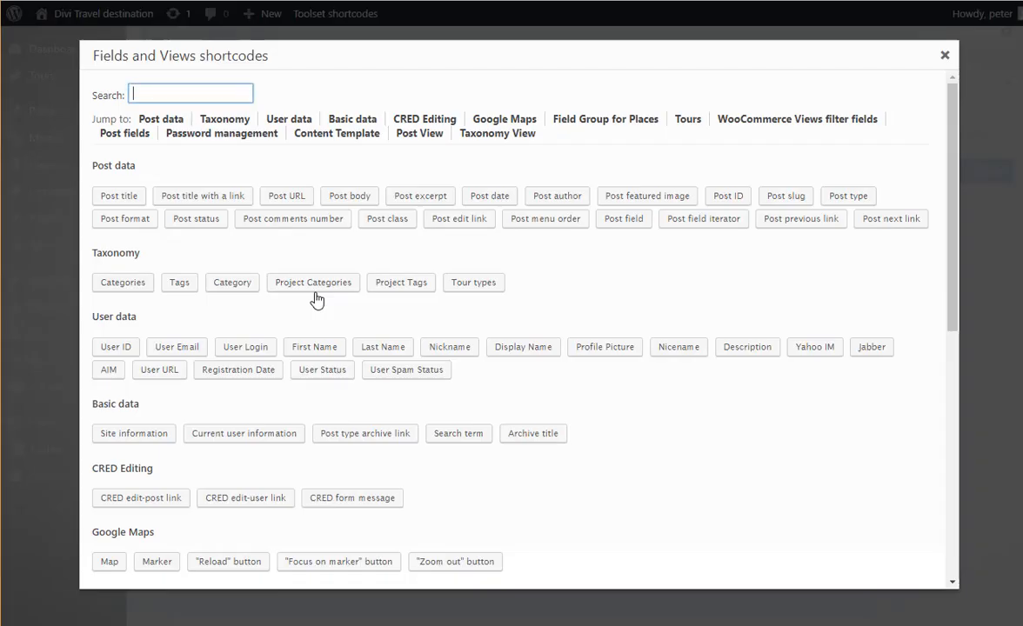
mouse_move(270, 281)
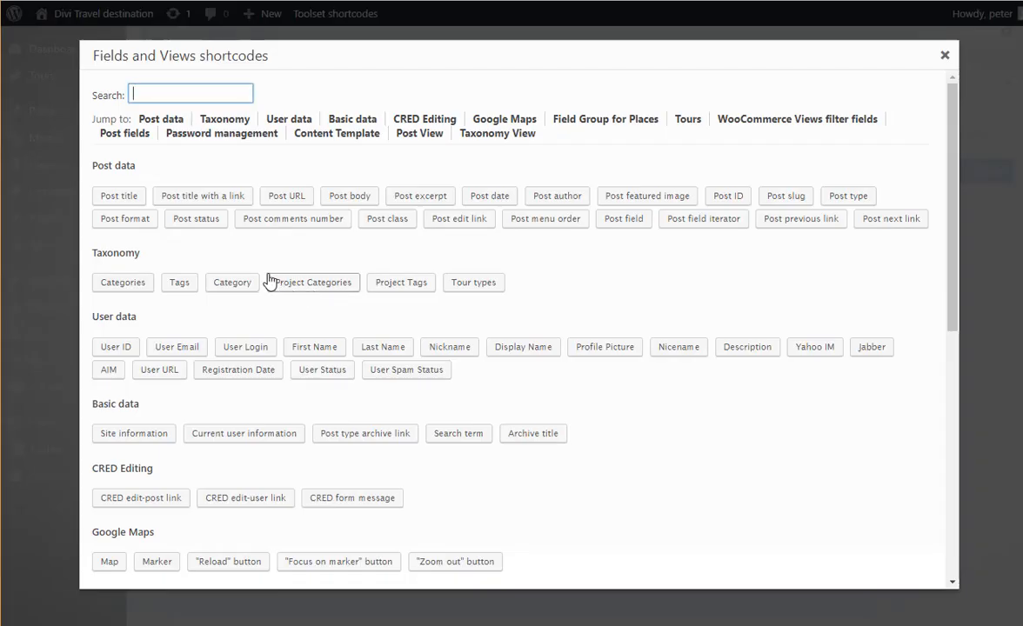
text(body)
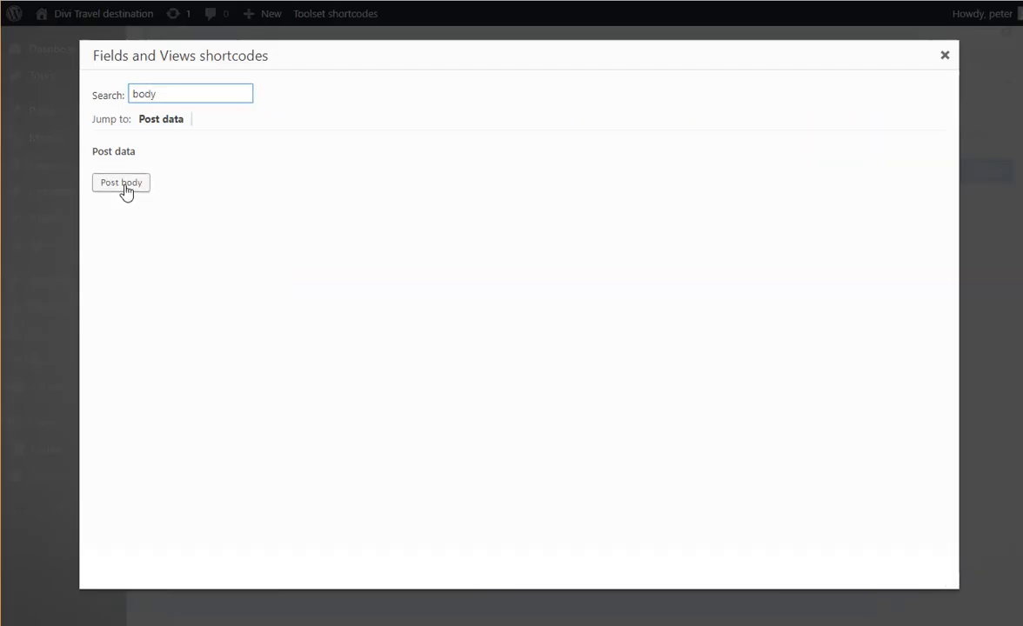
click(120, 183)
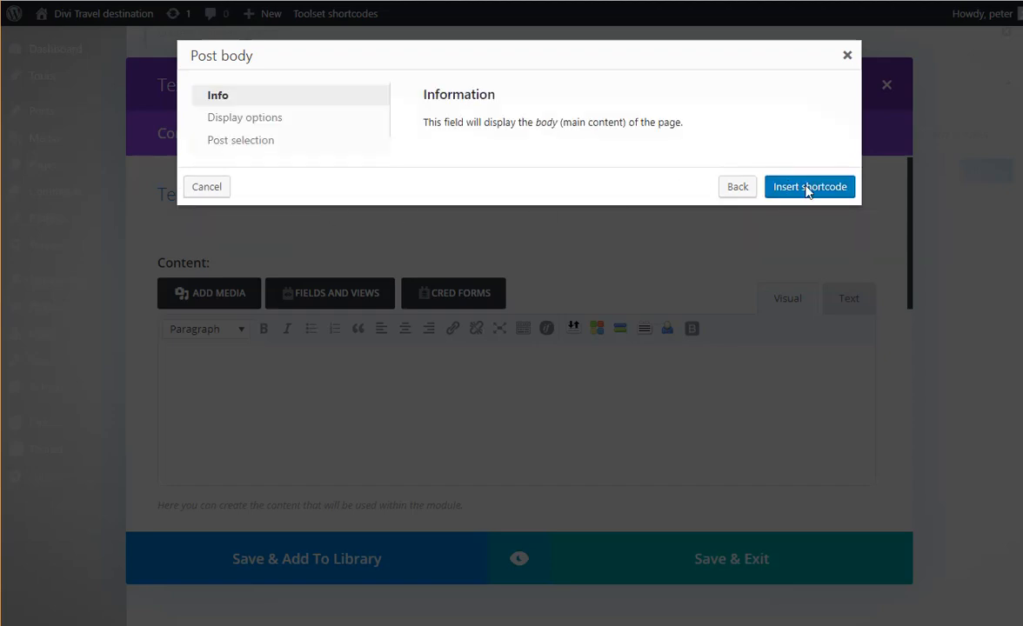
click(810, 187)
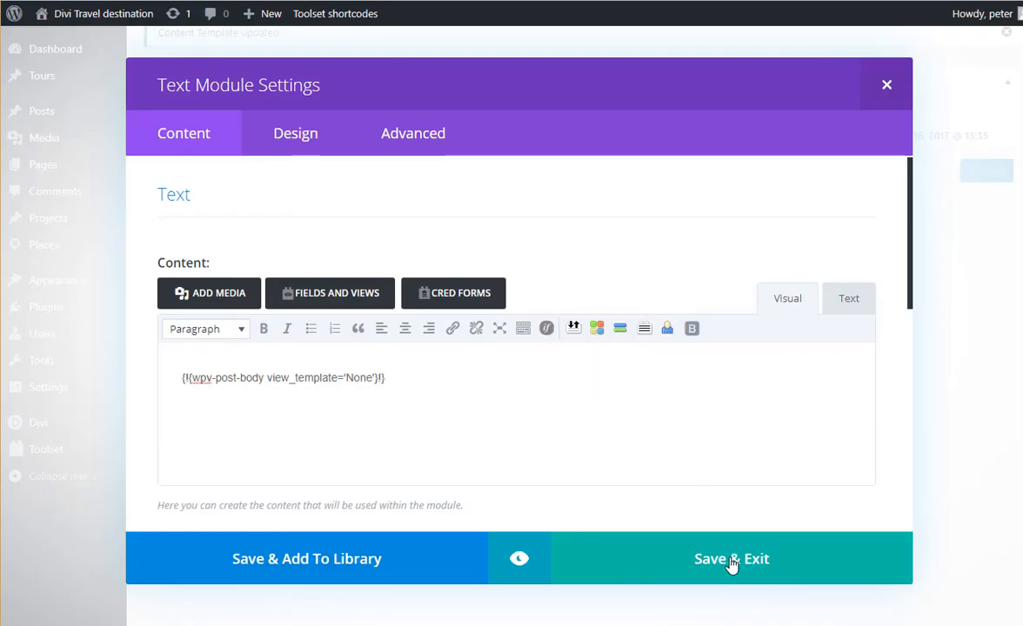
click(731, 558)
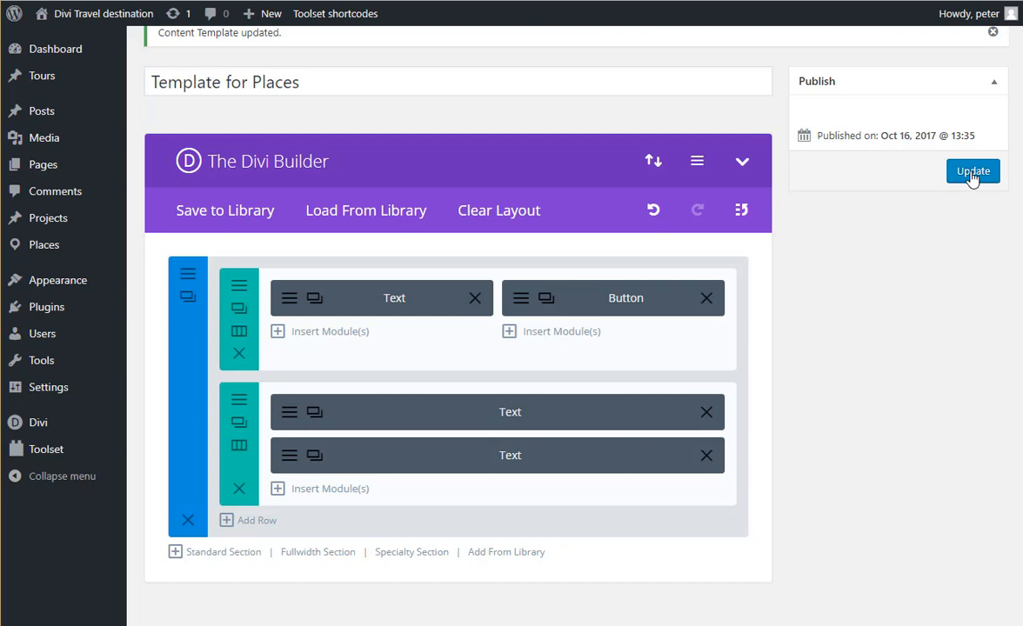
click(971, 171)
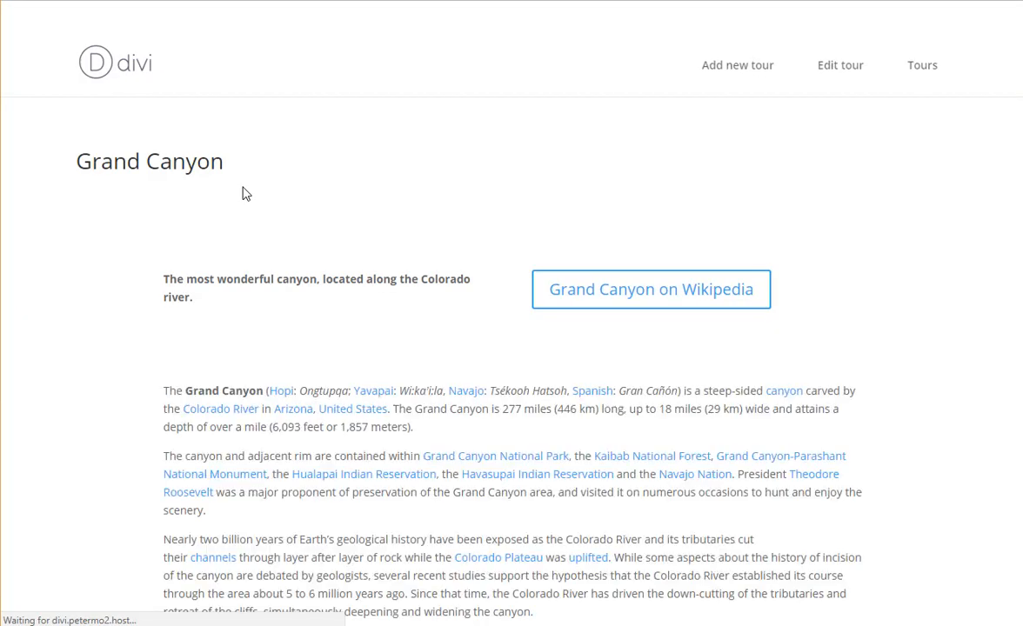
scroll(down, 3)
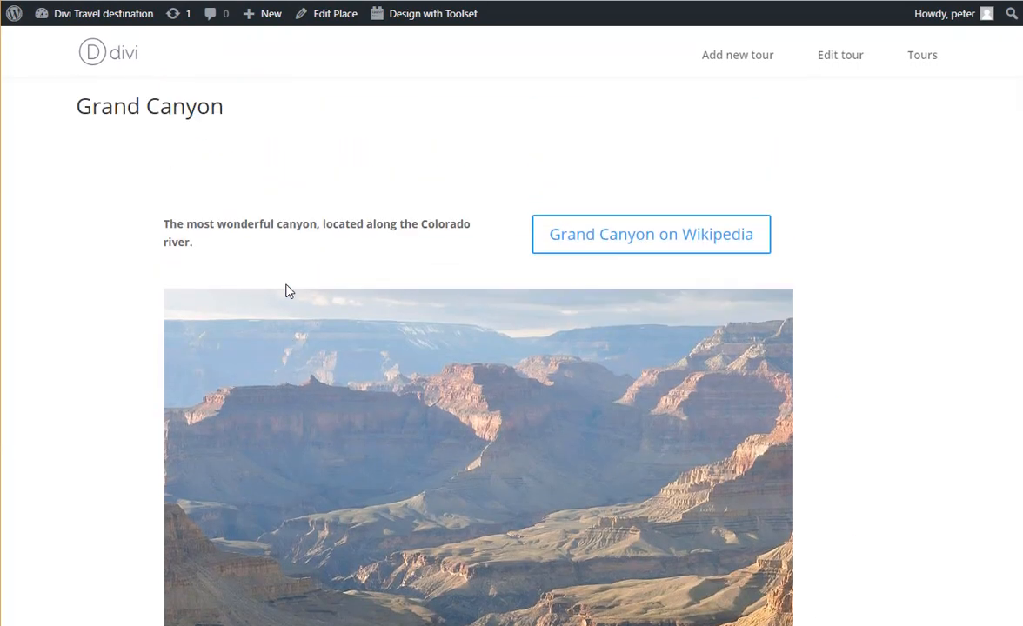
scroll(down, 3)
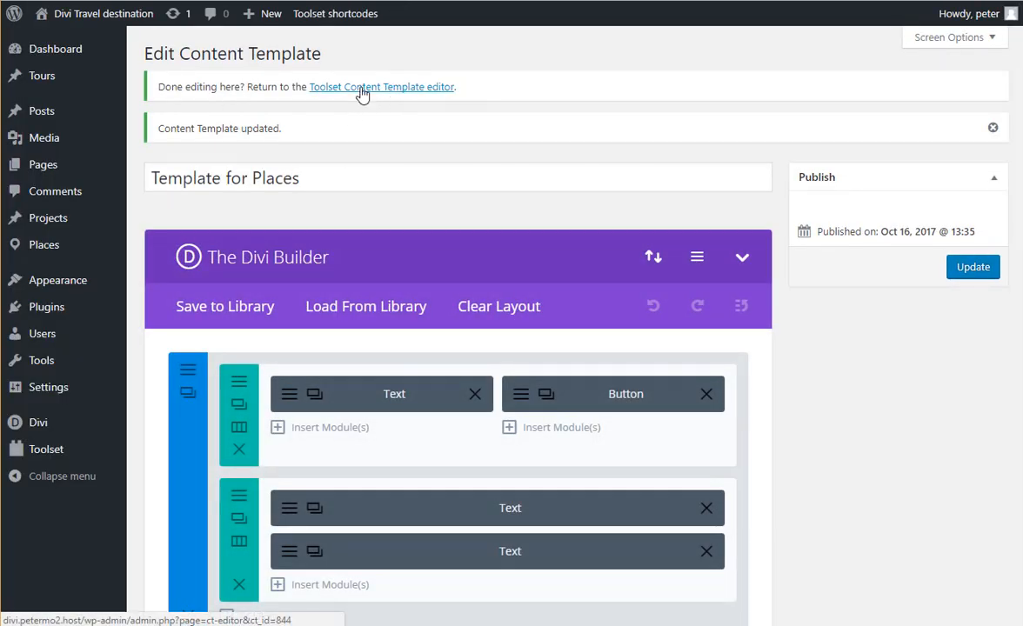
Back in the Toolset template editor, set the Theme Options layout to Left Sidebar
click(381, 87)
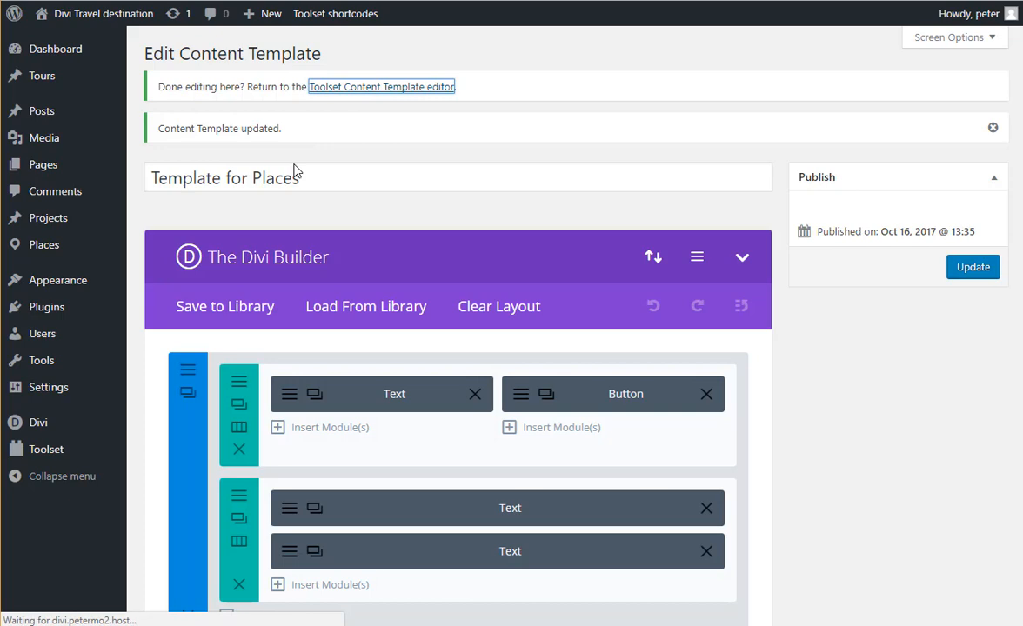
click(382, 87)
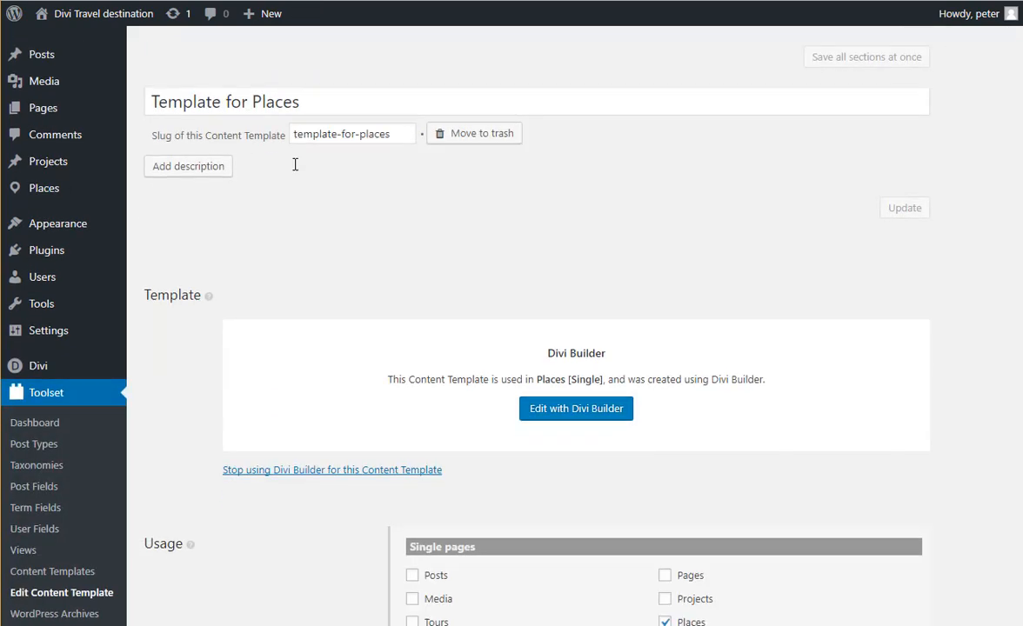
scroll(down, 3)
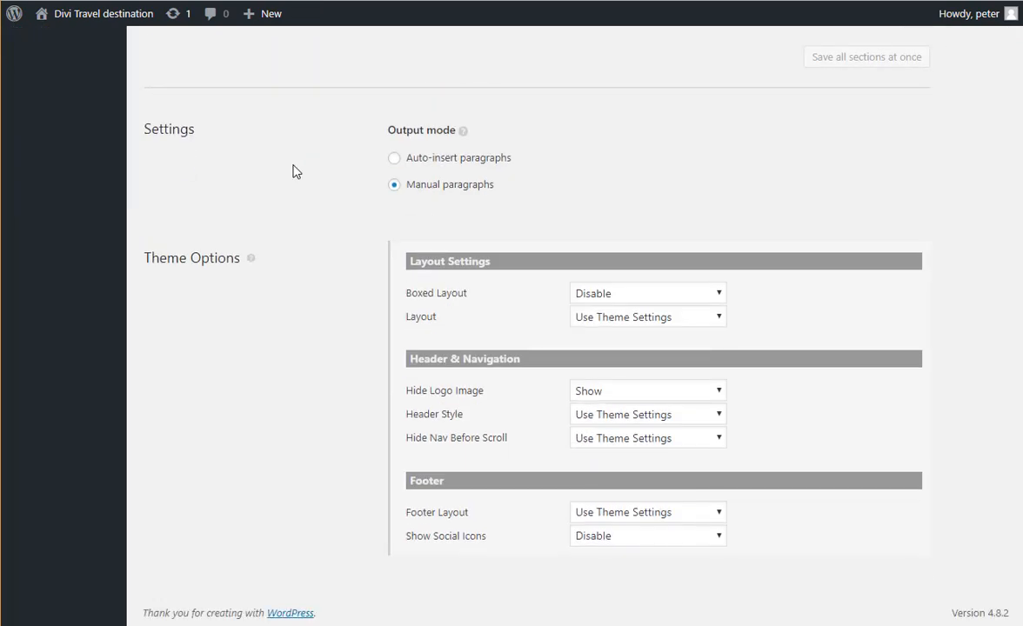
mouse_move(588, 327)
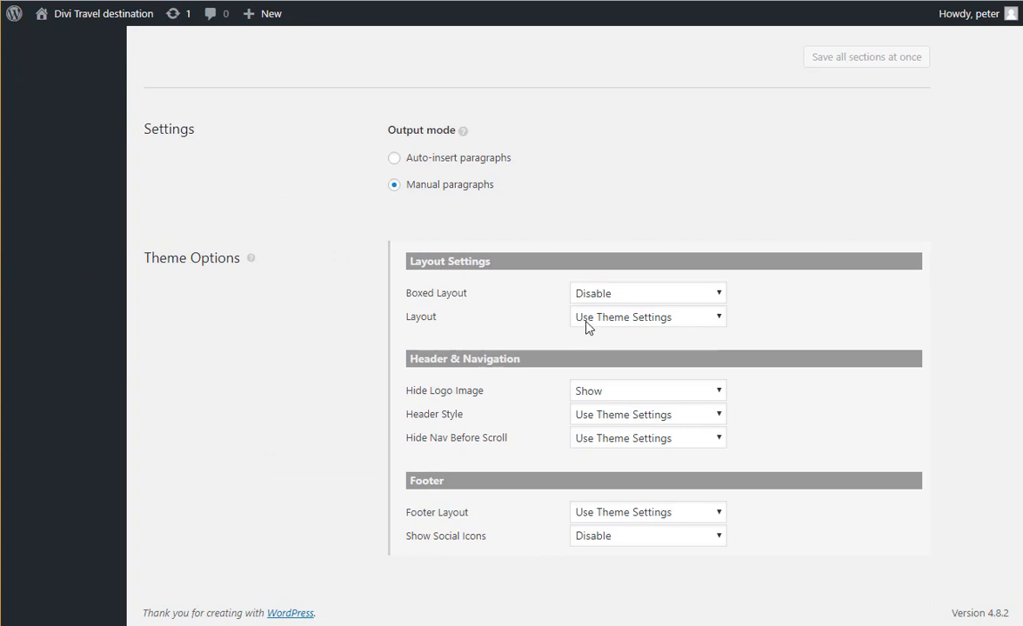
click(647, 316)
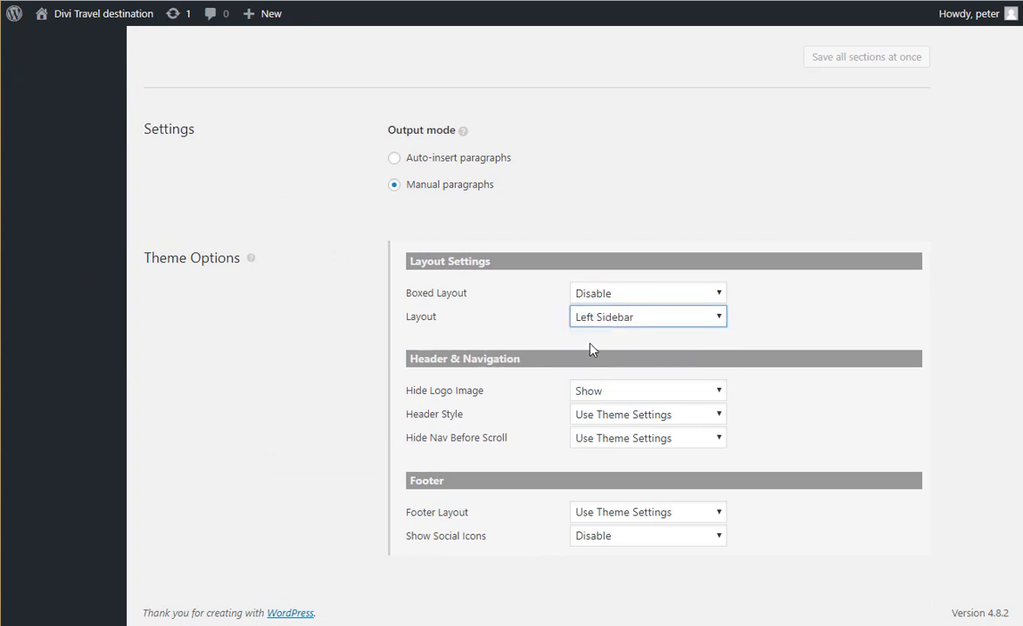
click(647, 293)
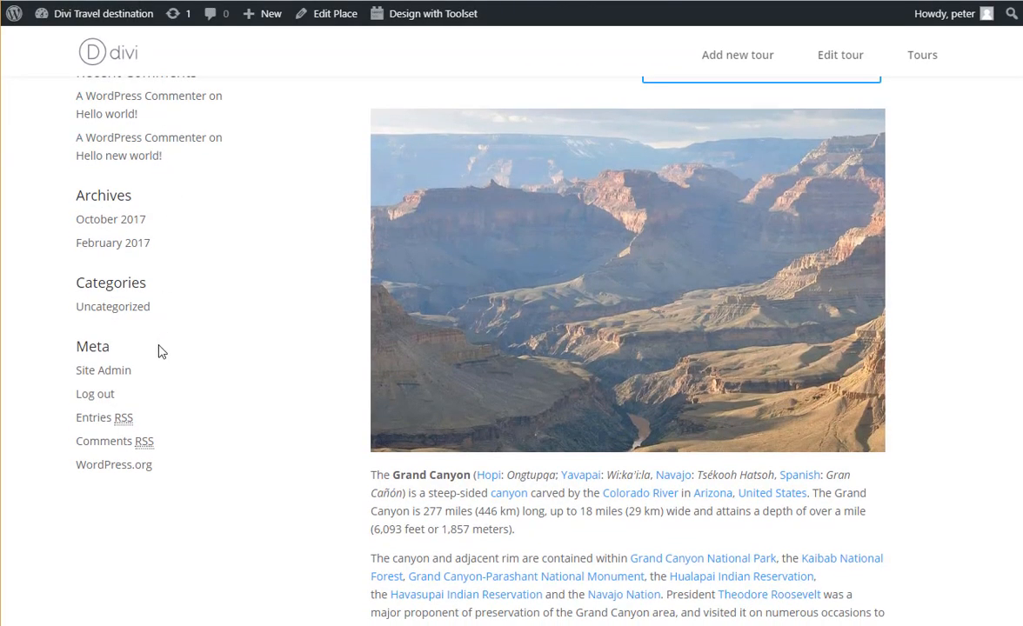
scroll(up, 3)
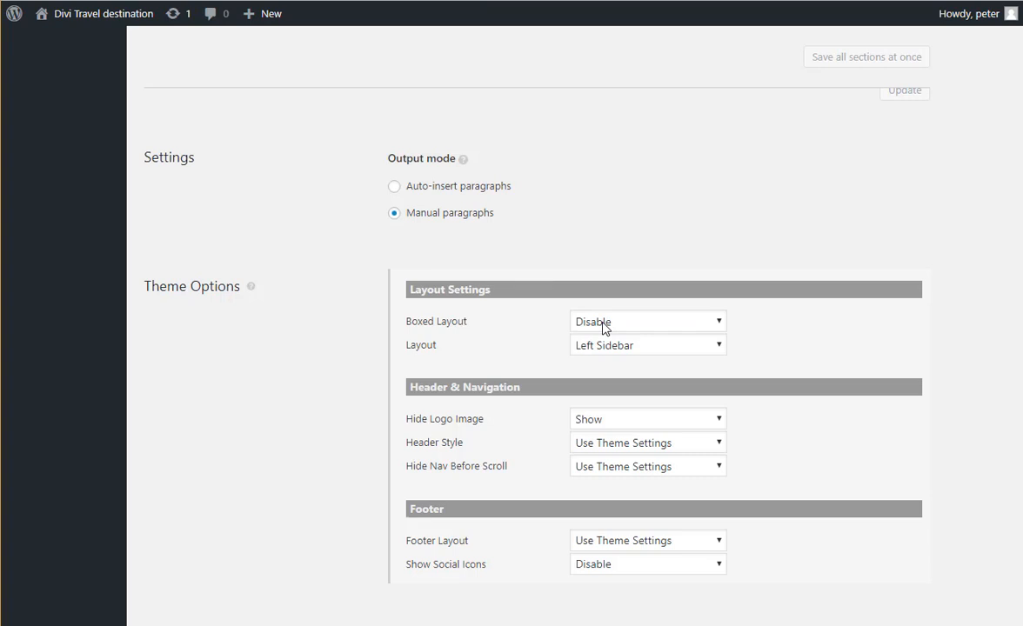
Change the Theme Options layout from Left Sidebar to Fullwidth
click(647, 344)
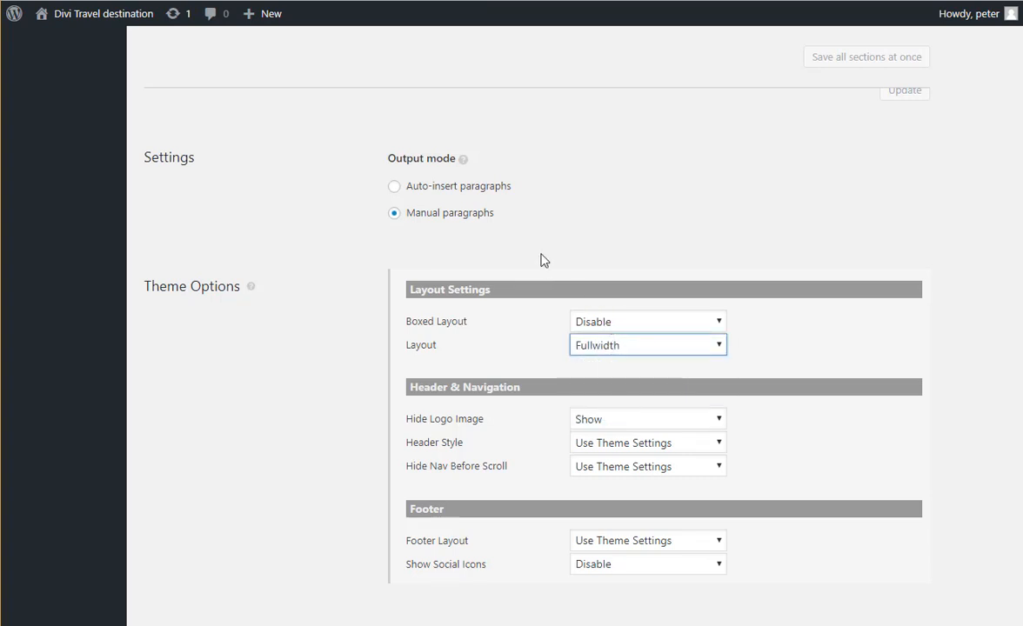
click(867, 56)
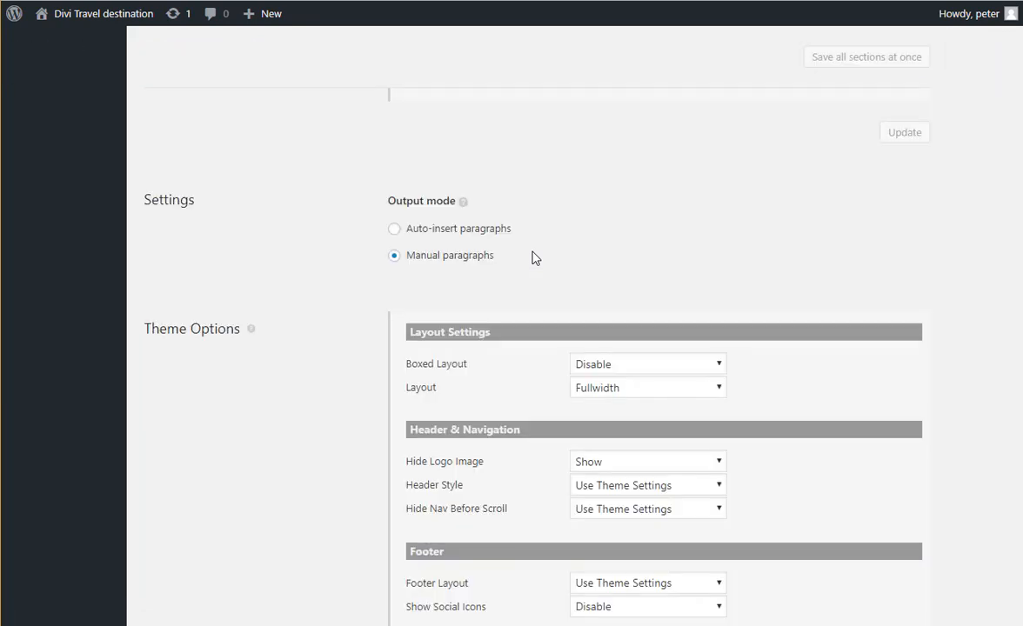
scroll(up, 3)
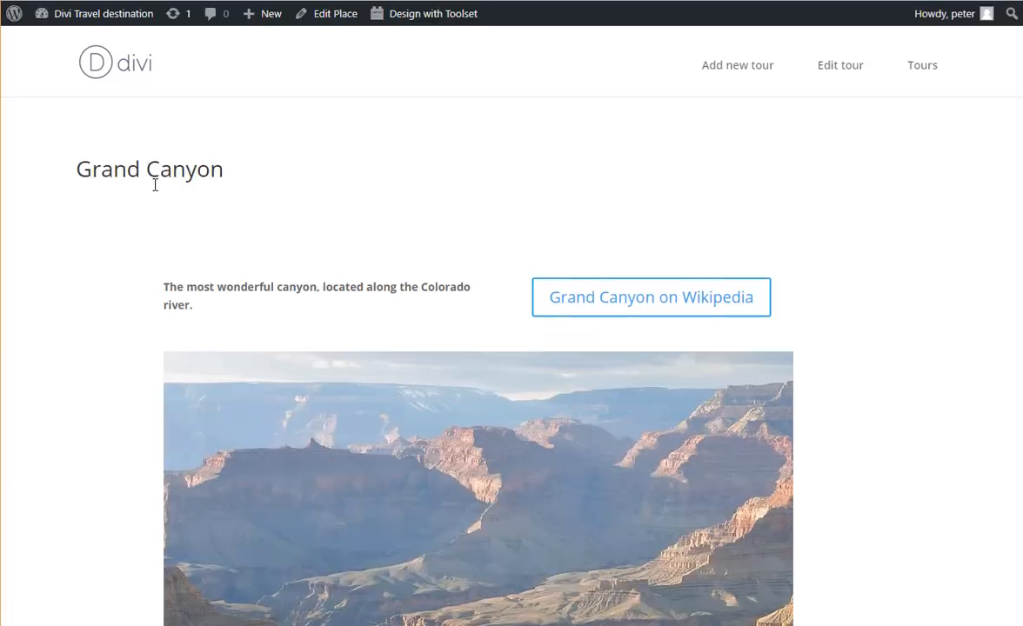
Scroll the Grand Canyon page to confirm the image and body span full width without a sidebar
scroll(down, 3)
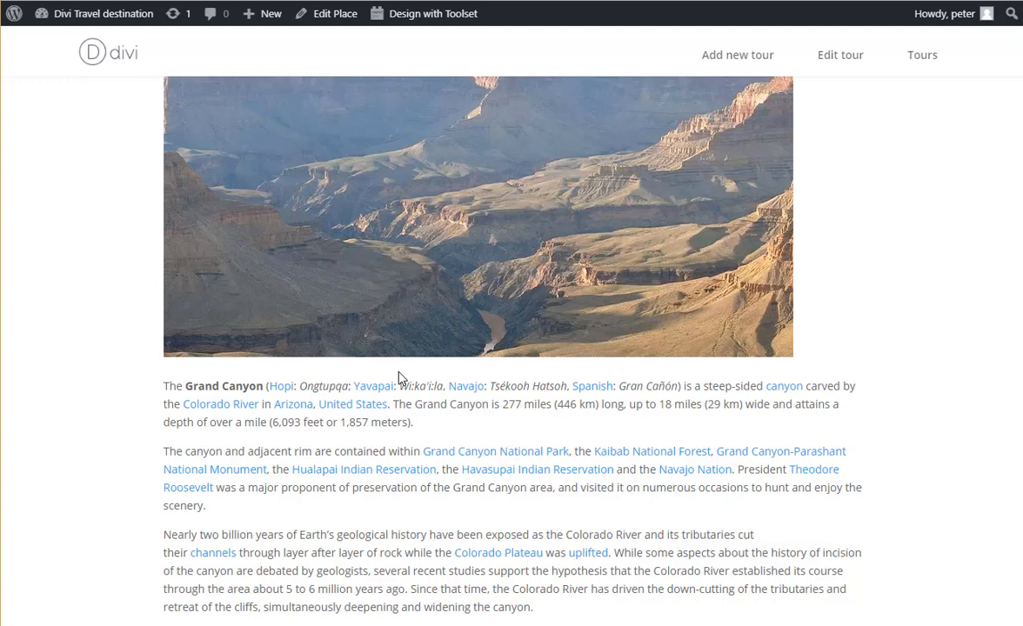
mouse_move(414, 379)
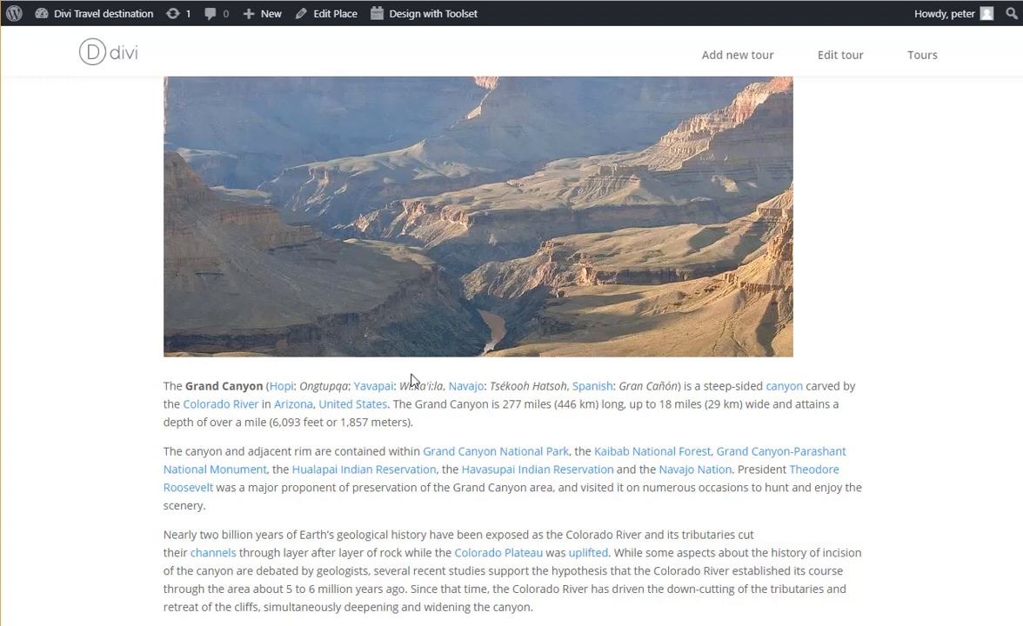